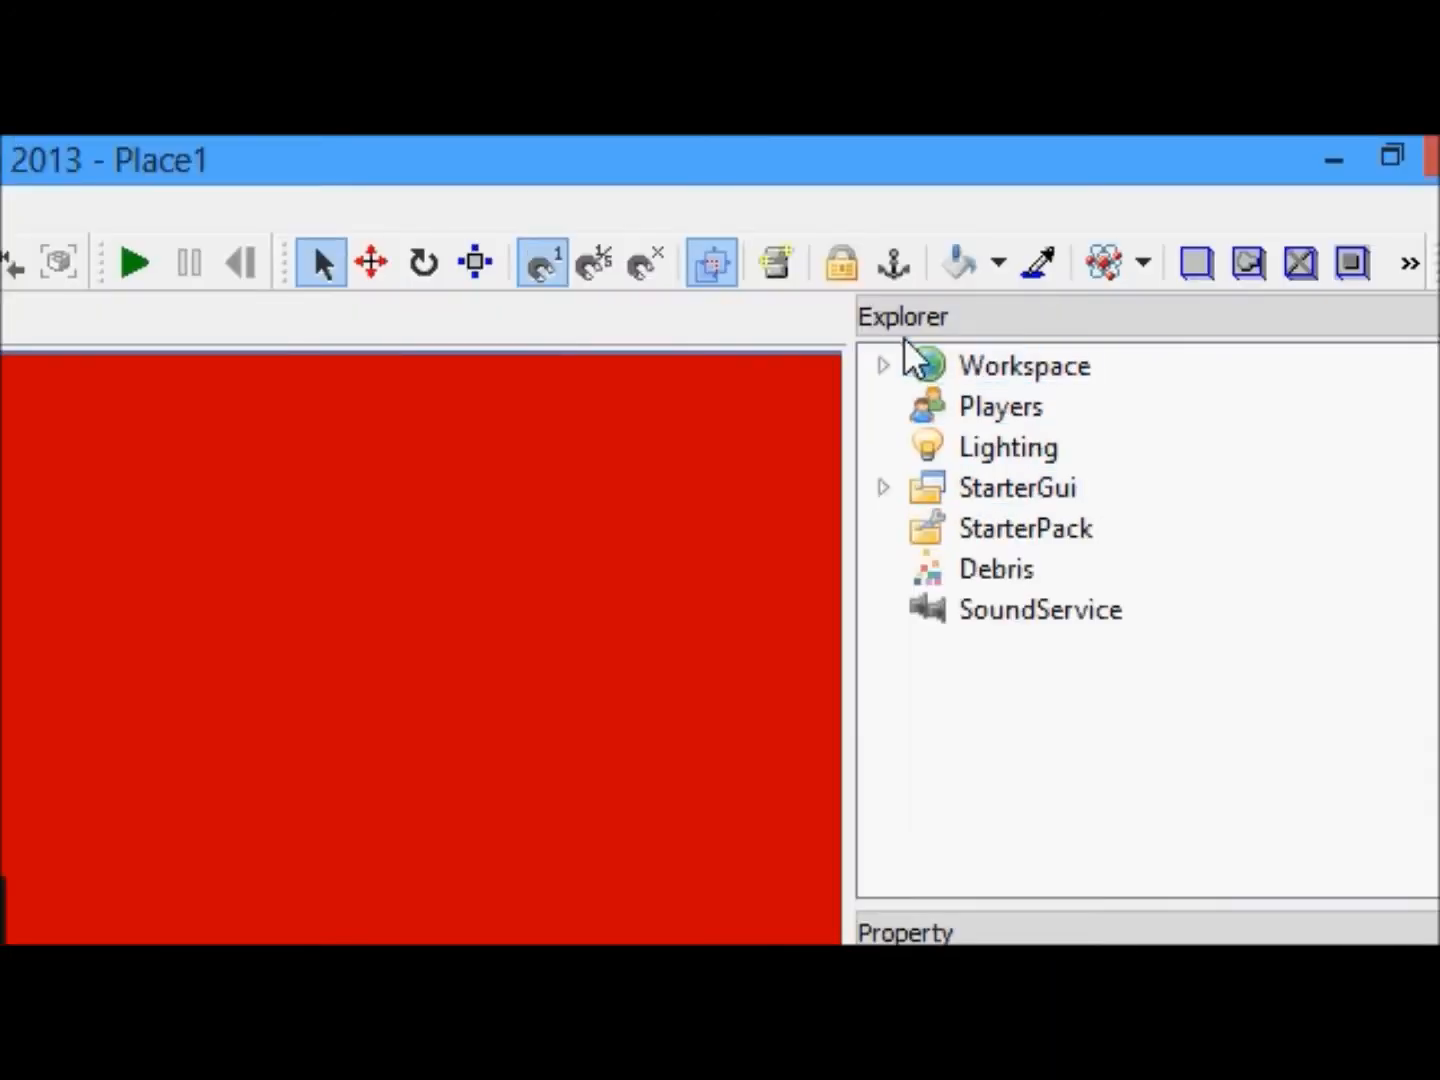
- Filter the Workspace's properties by typing Name into the Search Properties box
left_click(1023, 365)
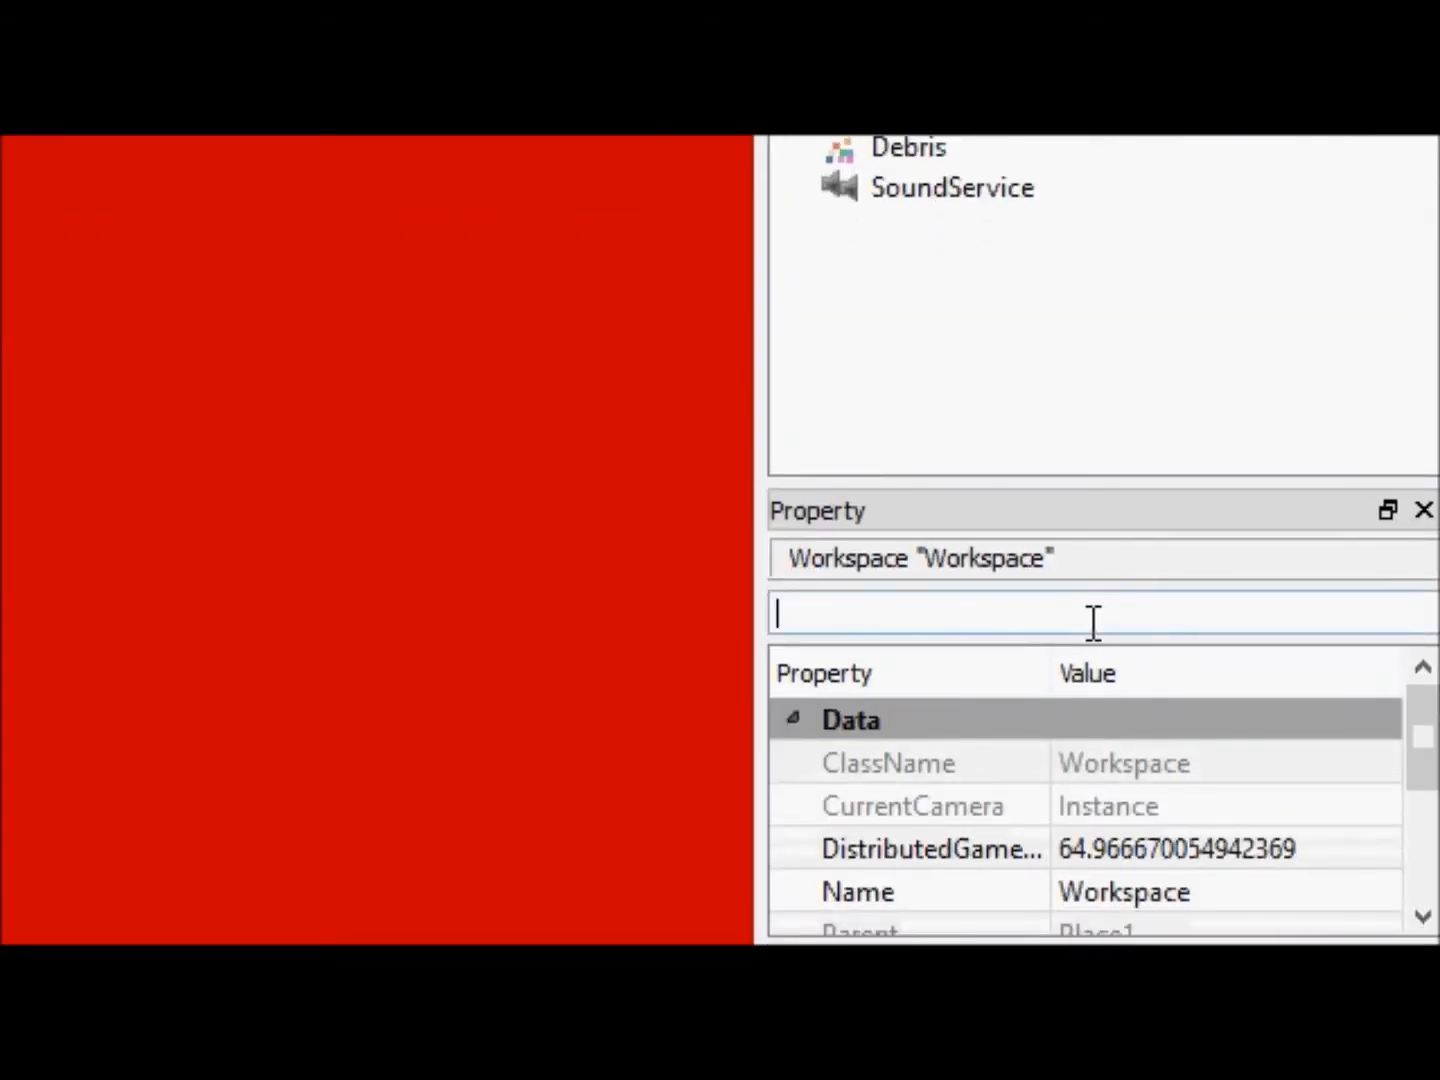
type("Name")
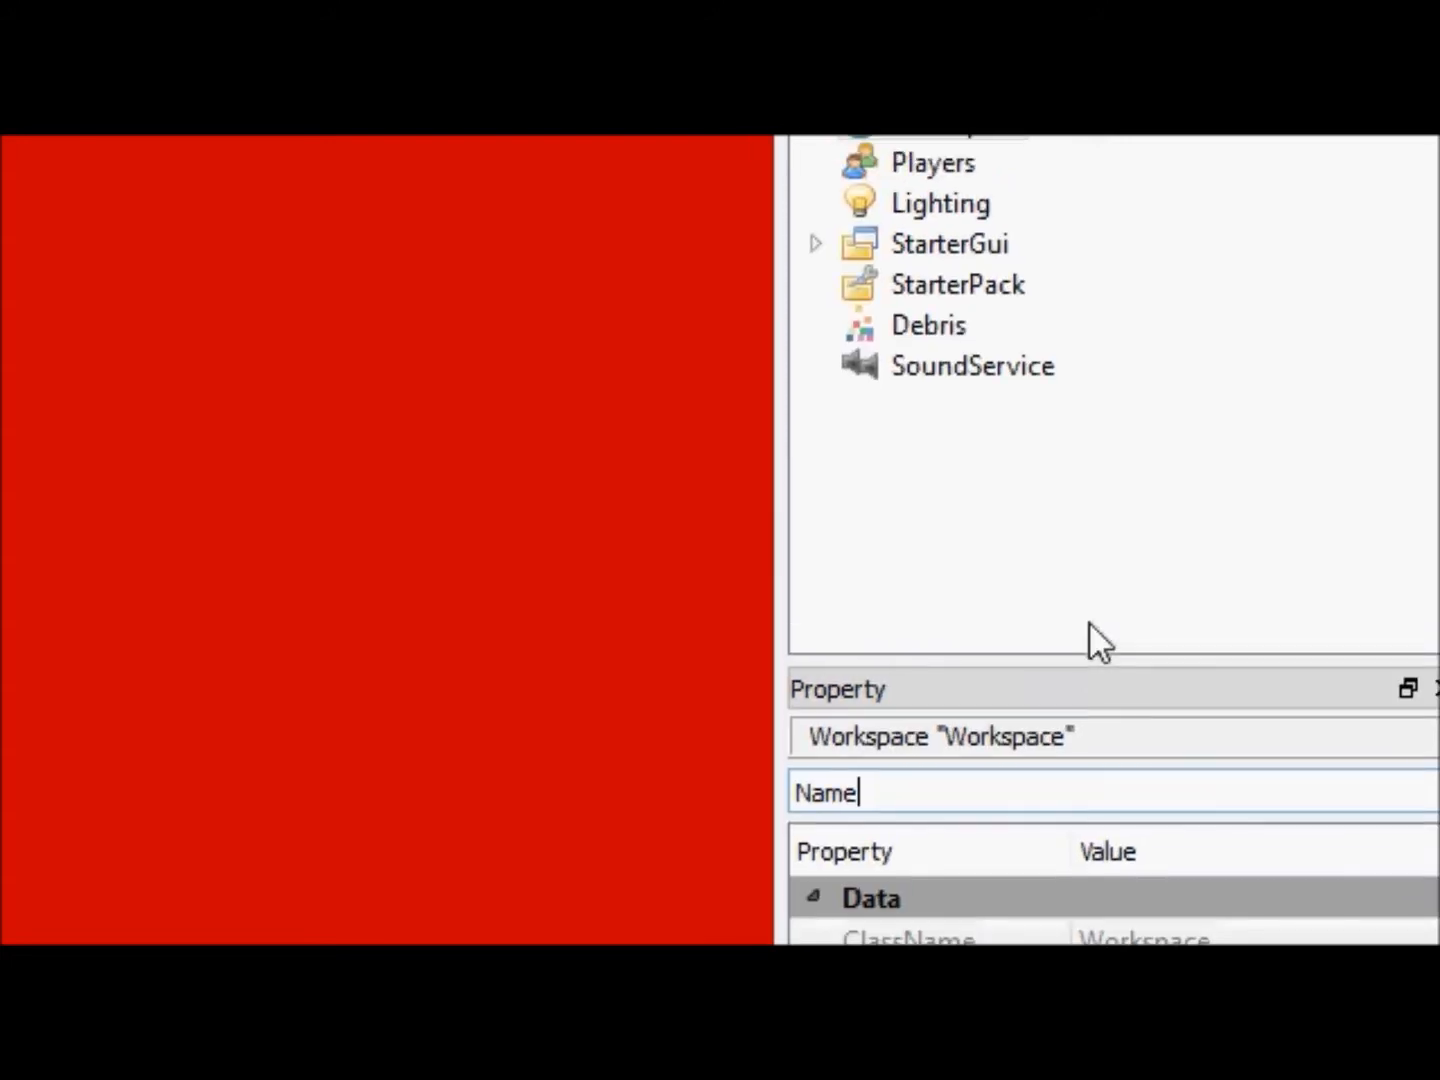
mouse_move(1108, 618)
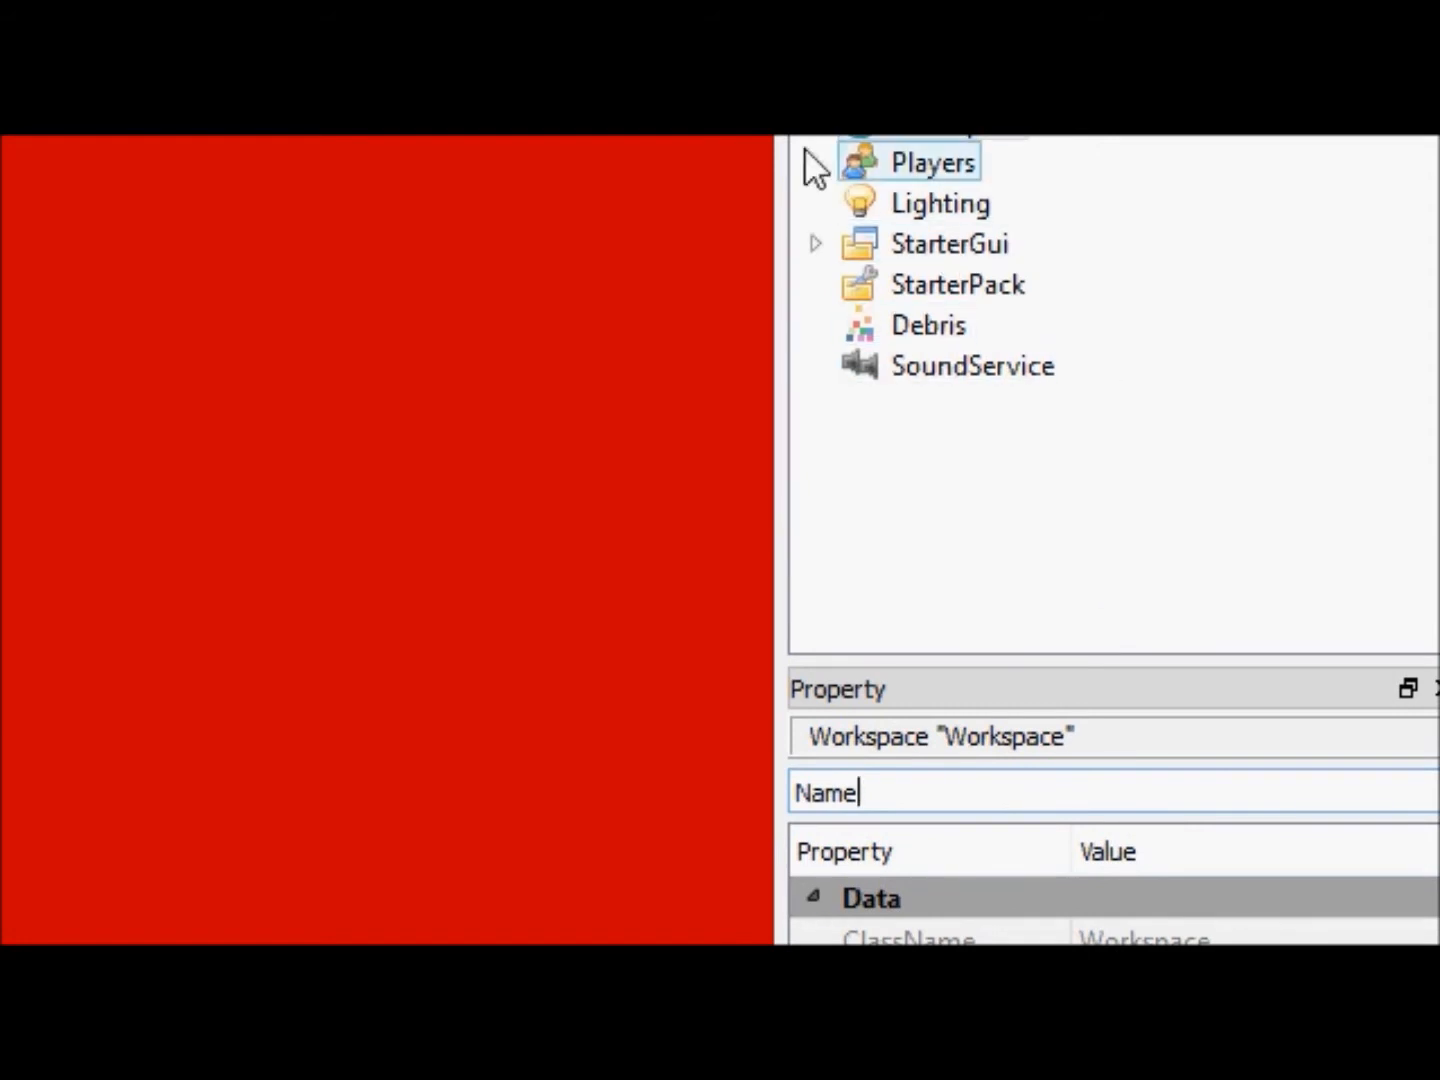
- Expand Lighting, then select a red brick to show its Really red, Plastic properties
left_click(815, 243)
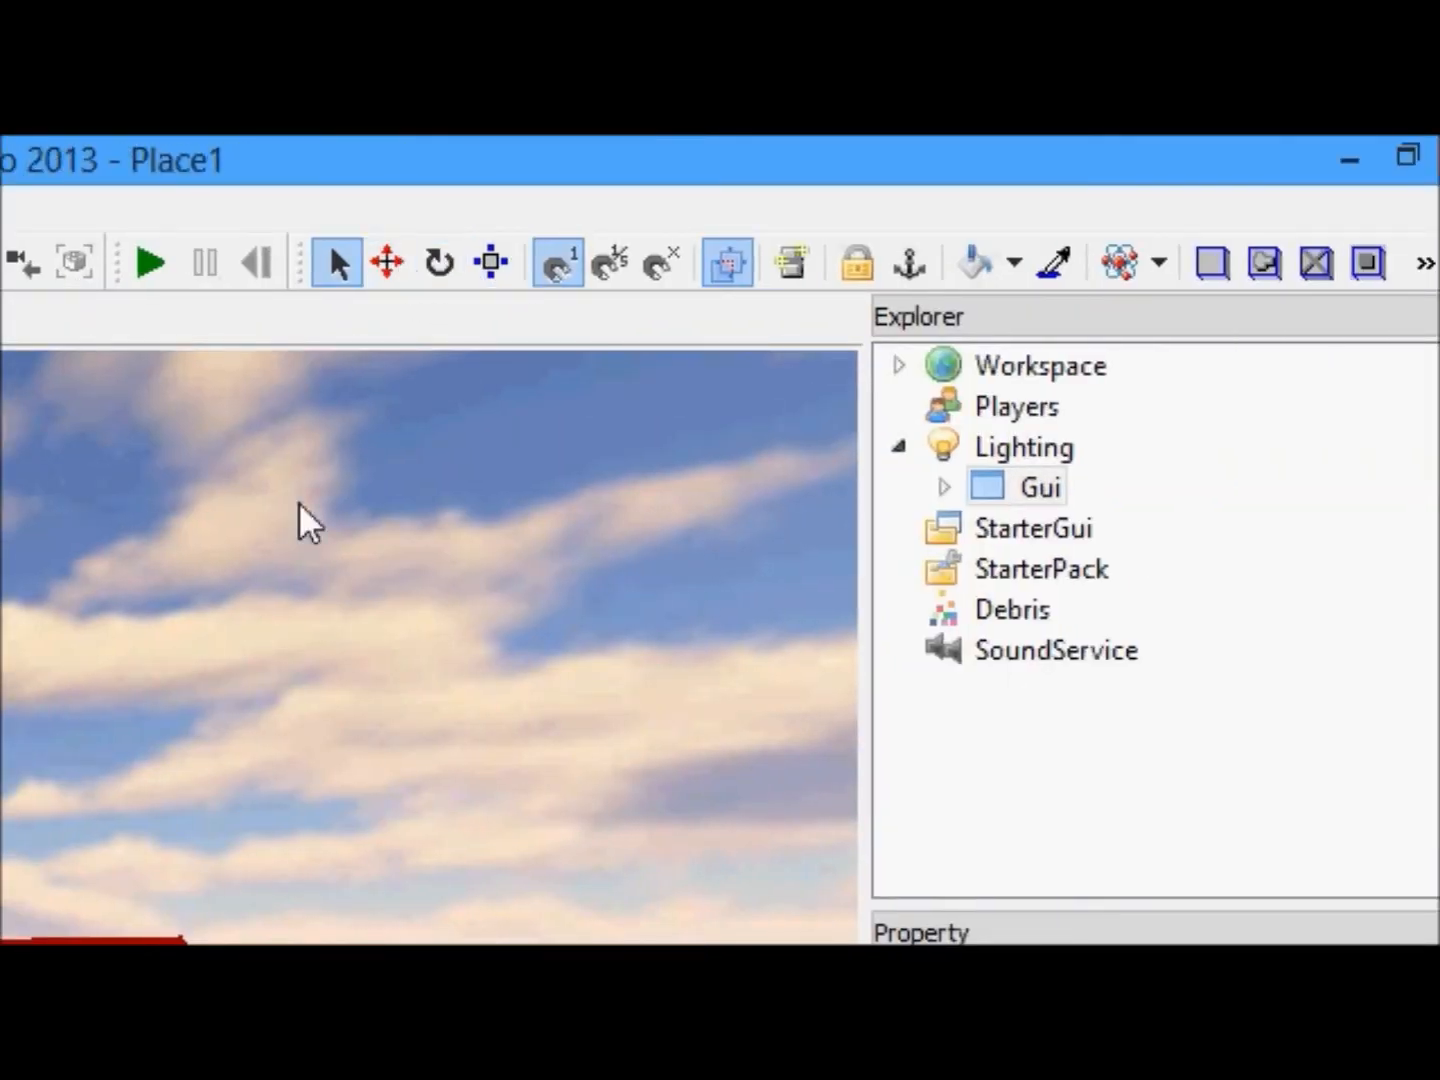
left_click(148, 261)
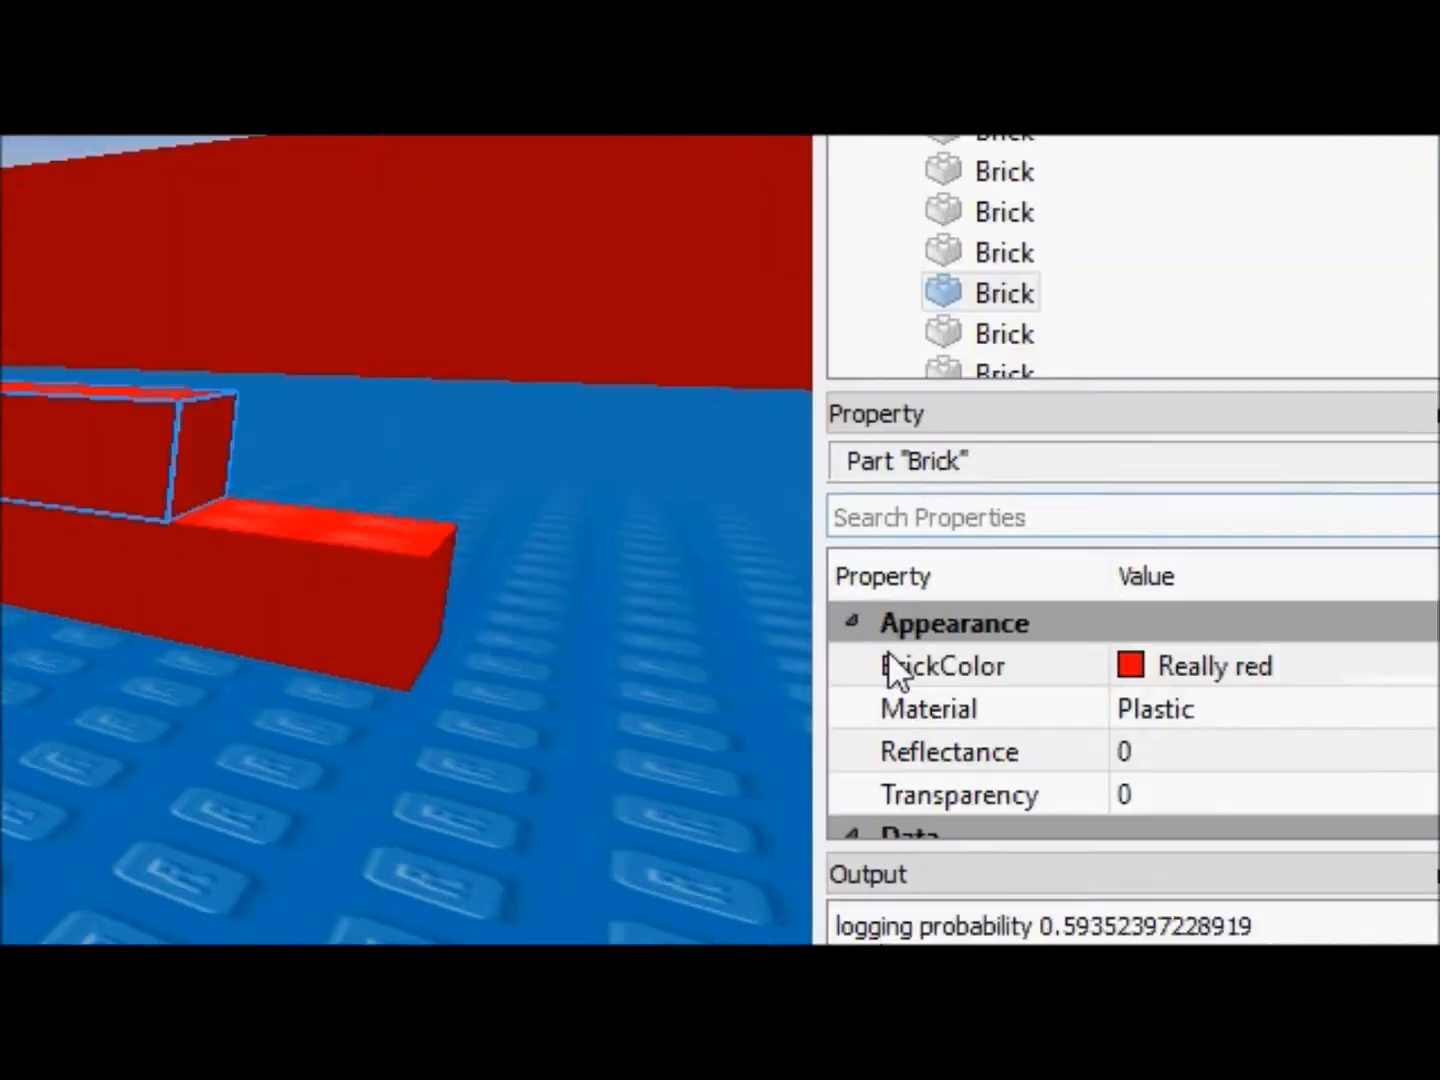
- Change the brick's BrickColor from Really red to a blue swatch
left_click(1381, 724)
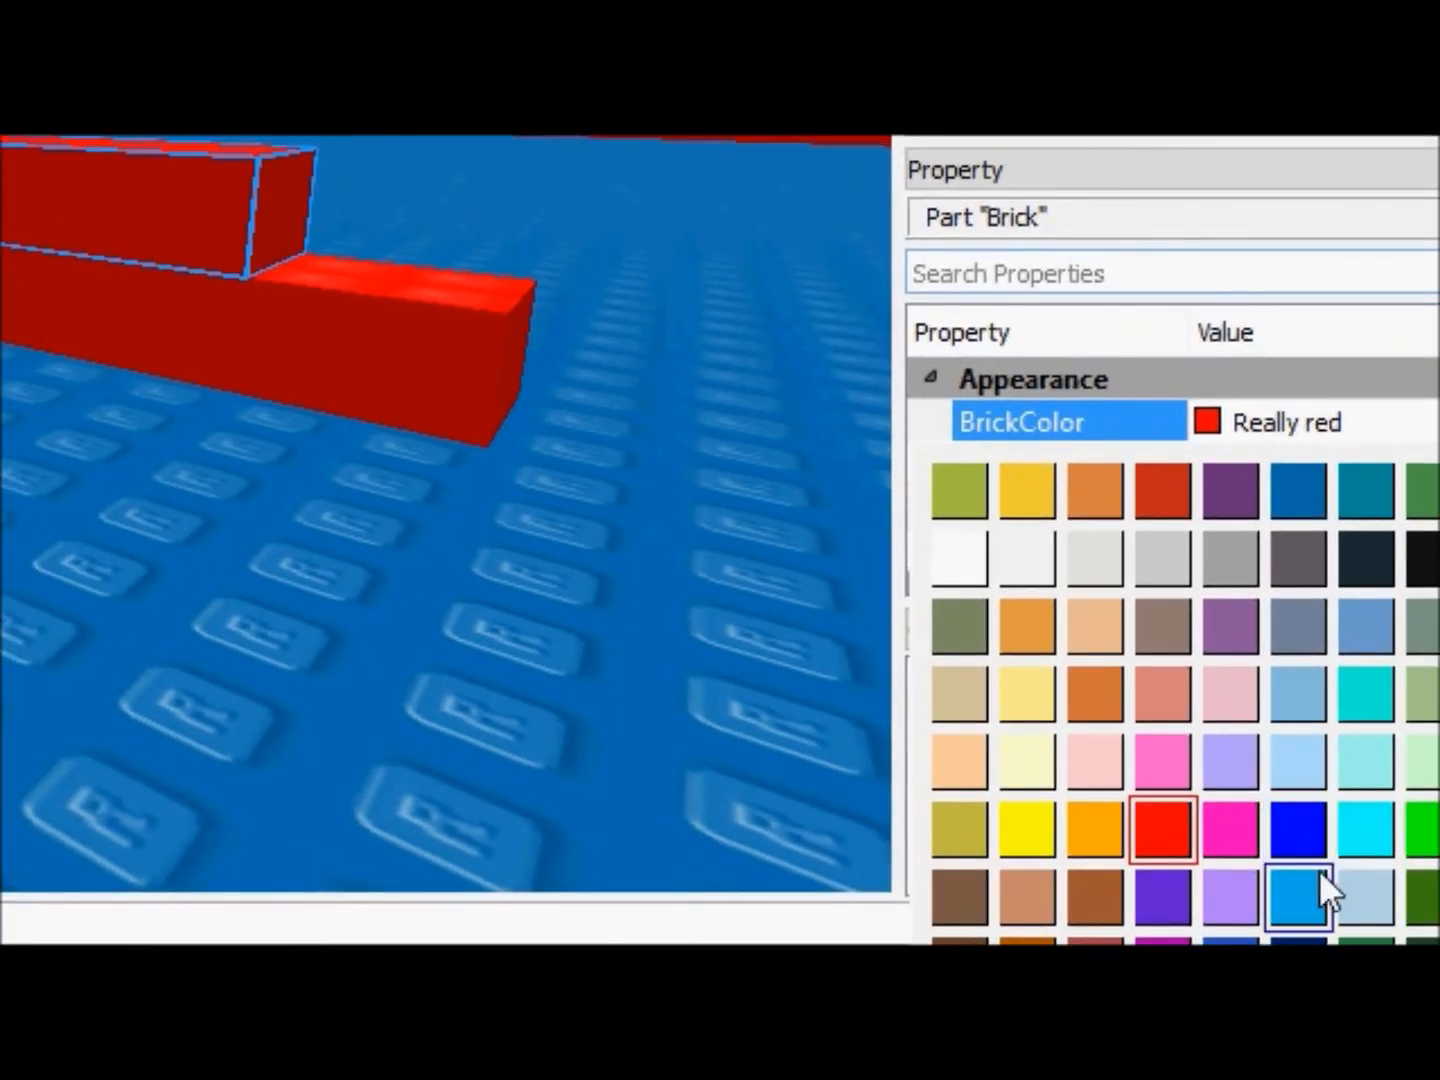
left_click(1298, 893)
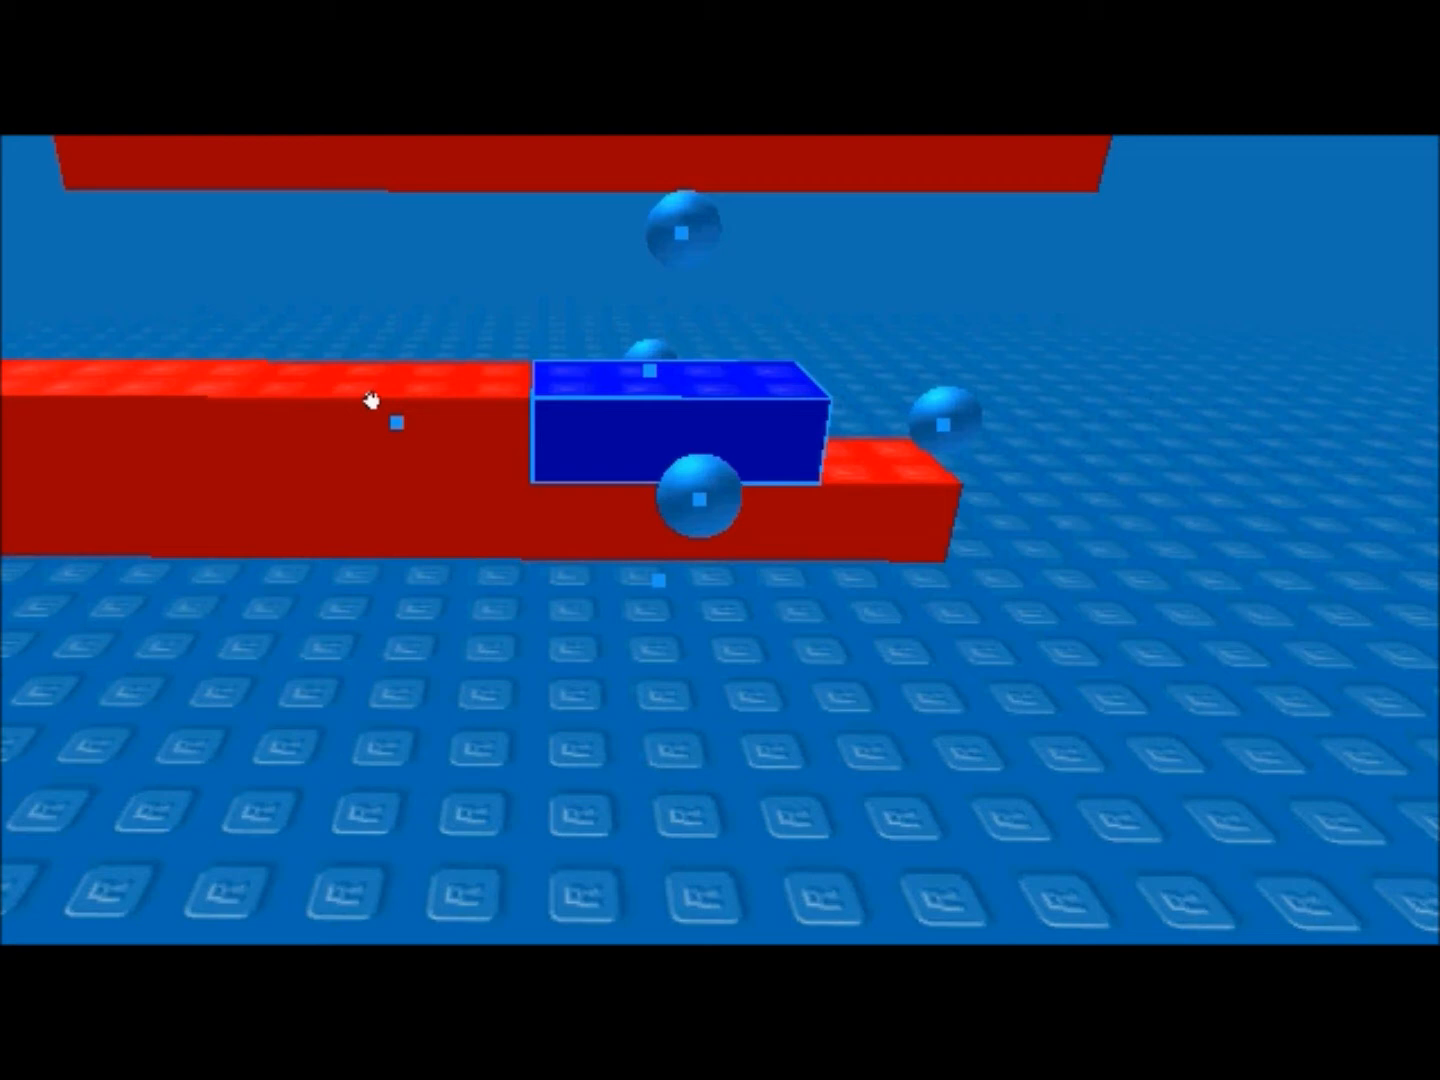
mouse_move(1245, 450)
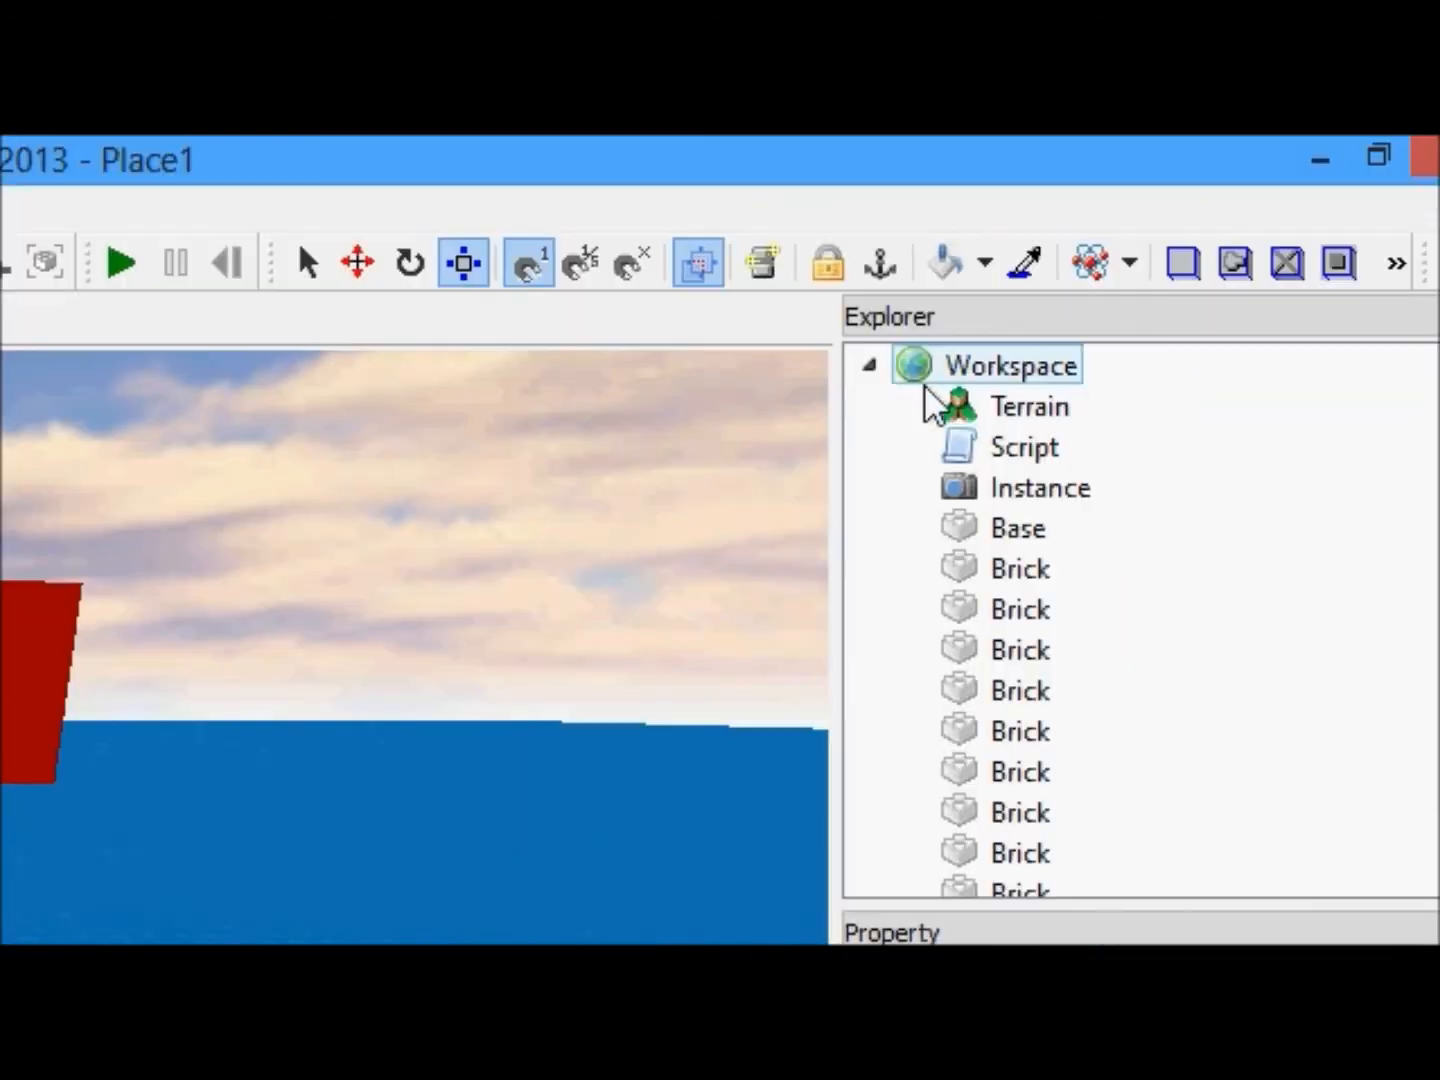
mouse_move(880, 262)
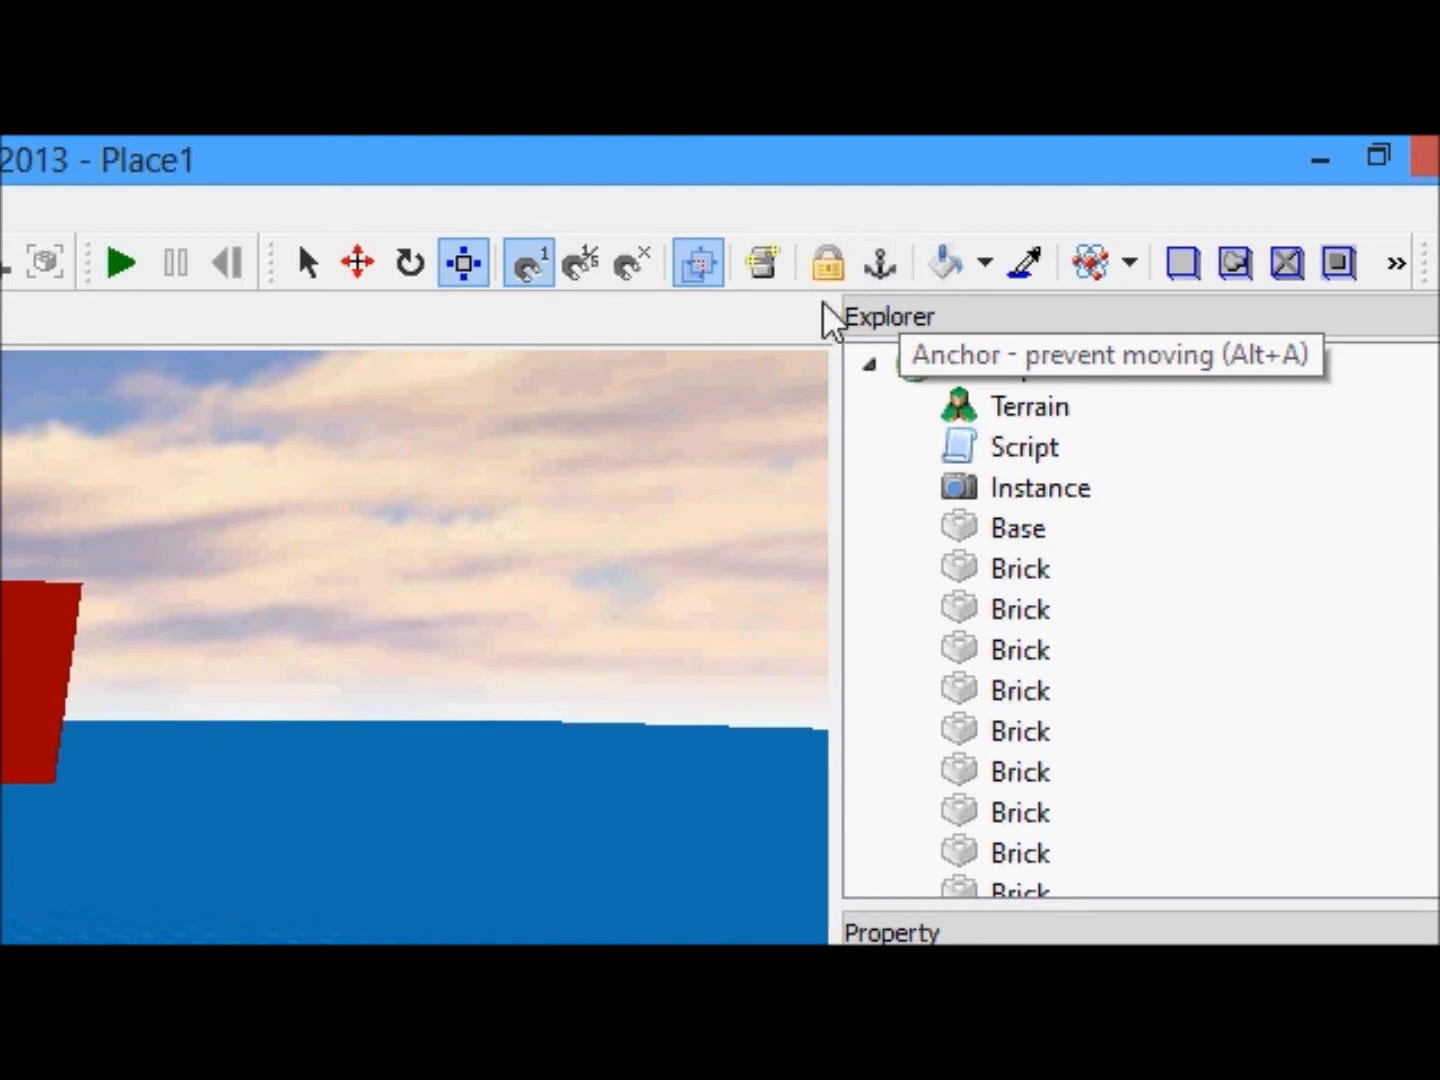
- Bring up a File Explorer window showing the Libraries view over Studio
left_click(517, 207)
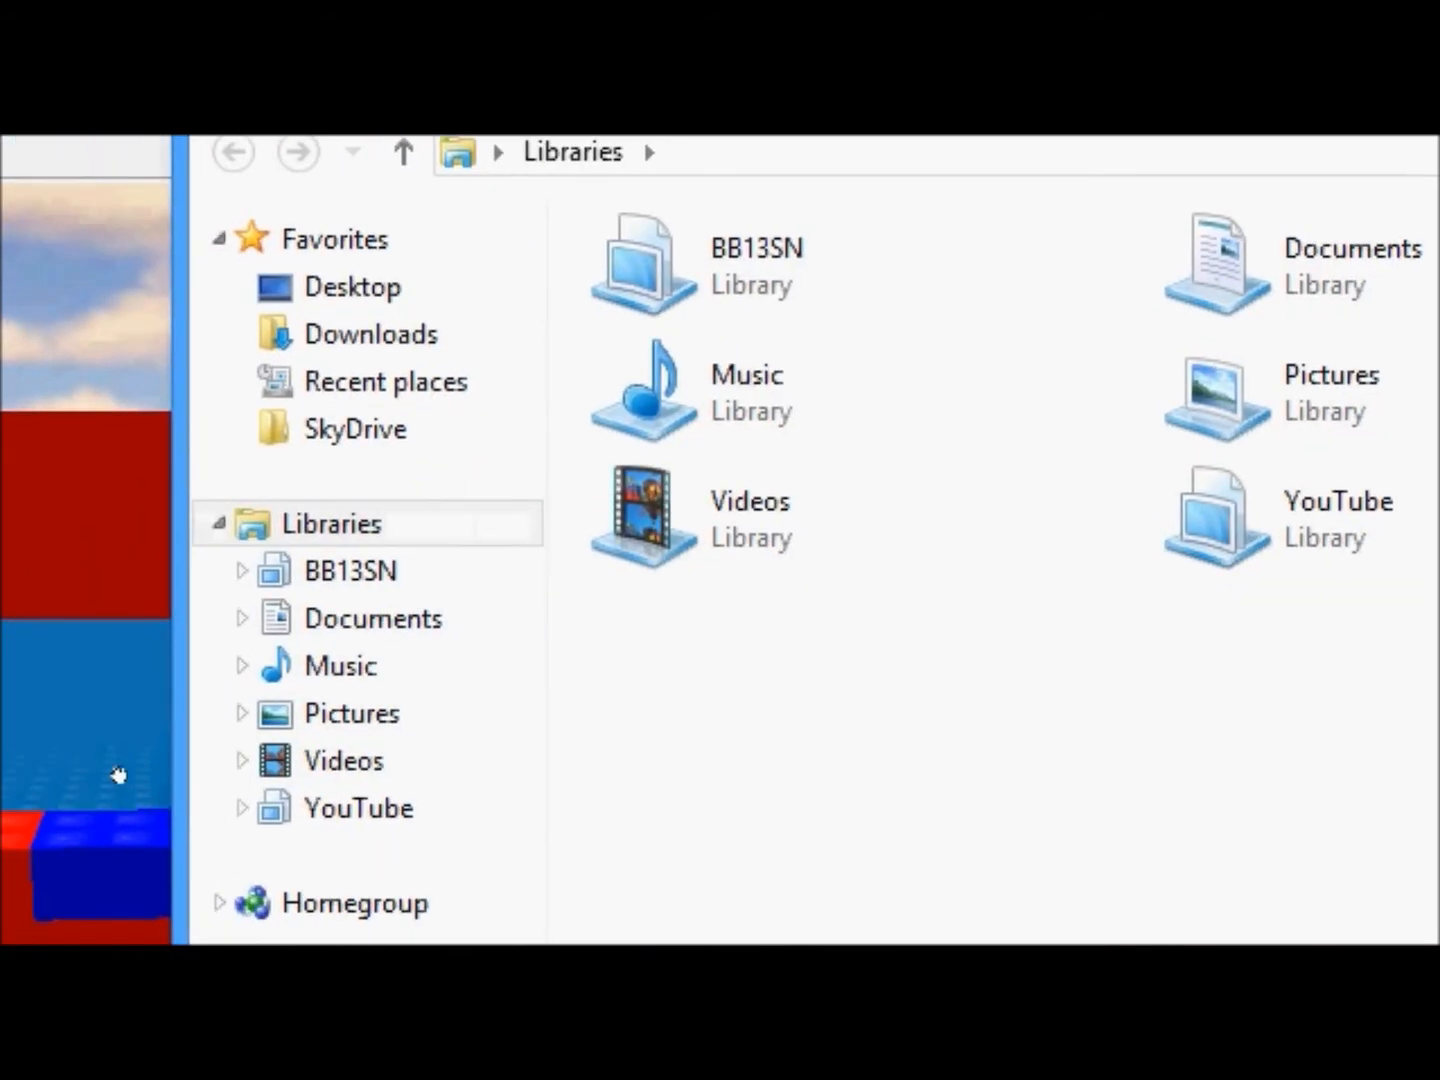
- Enter %appdata% in the File Explorer address bar, then return to Studio's Workspace
left_click(750, 518)
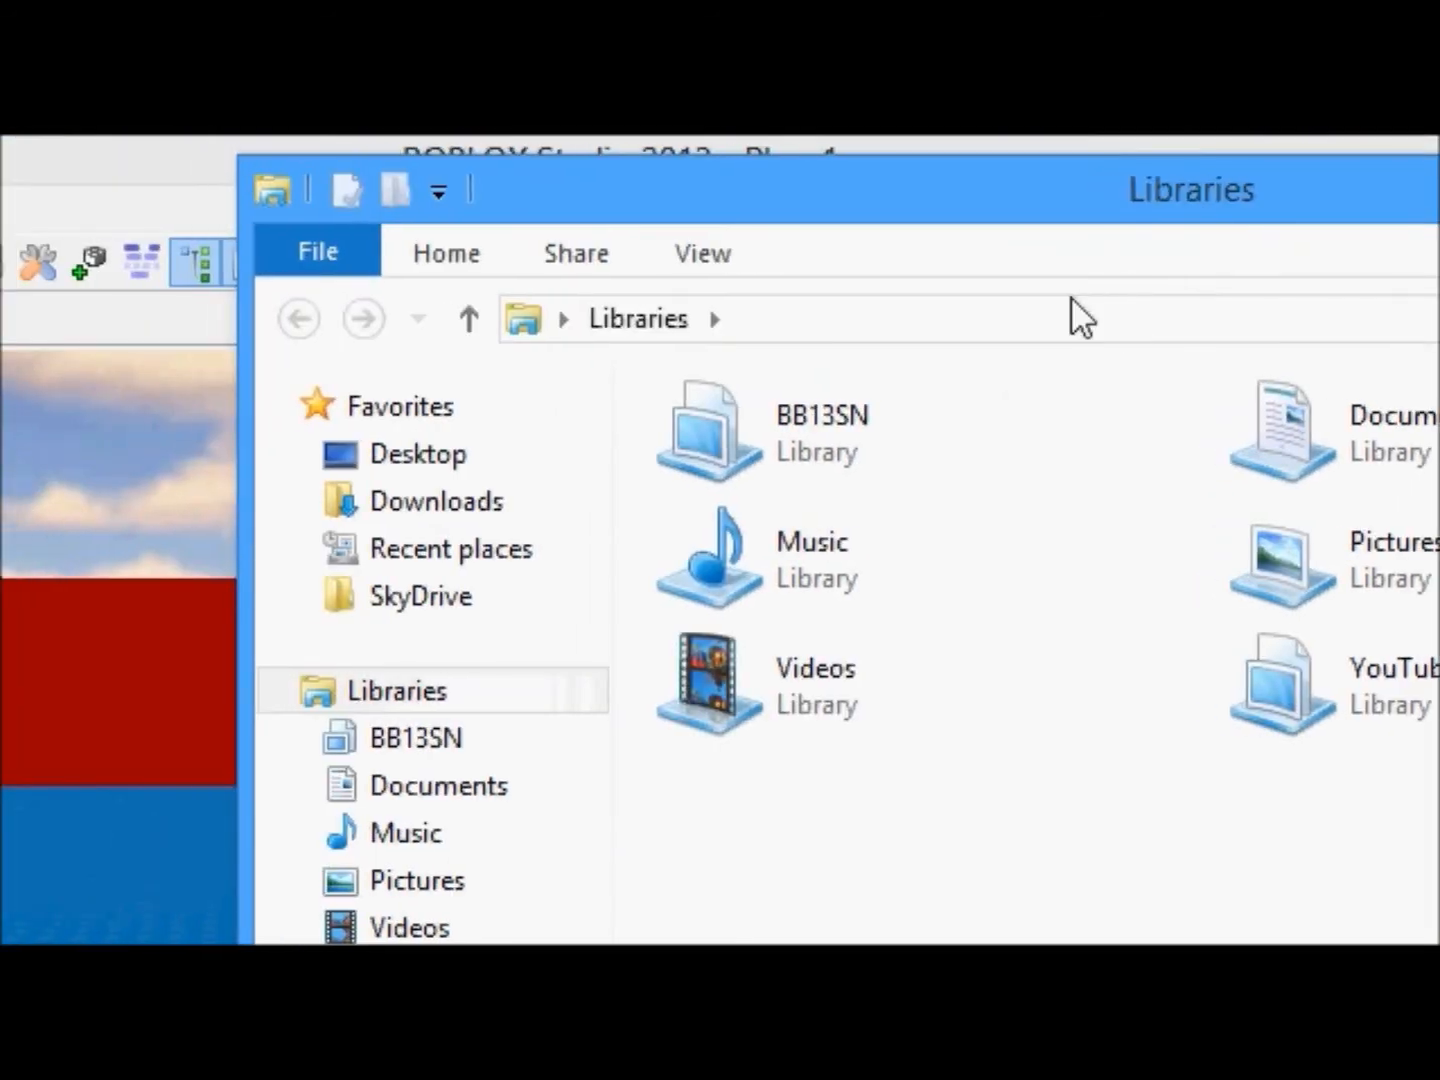
type("%")
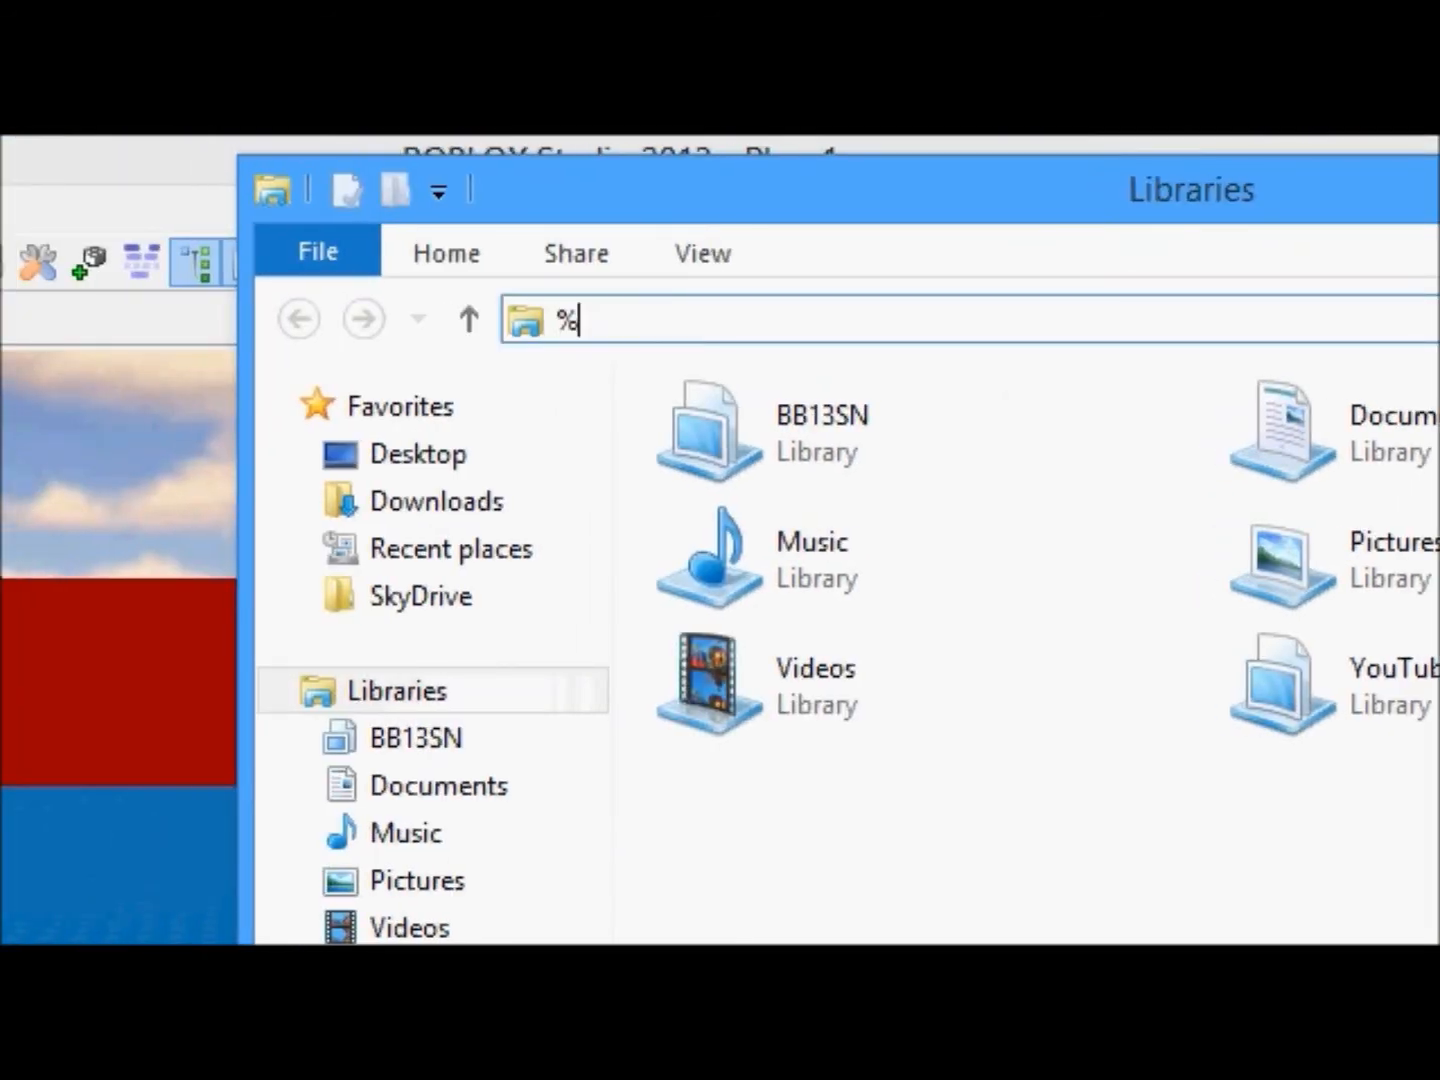
type("appdata%")
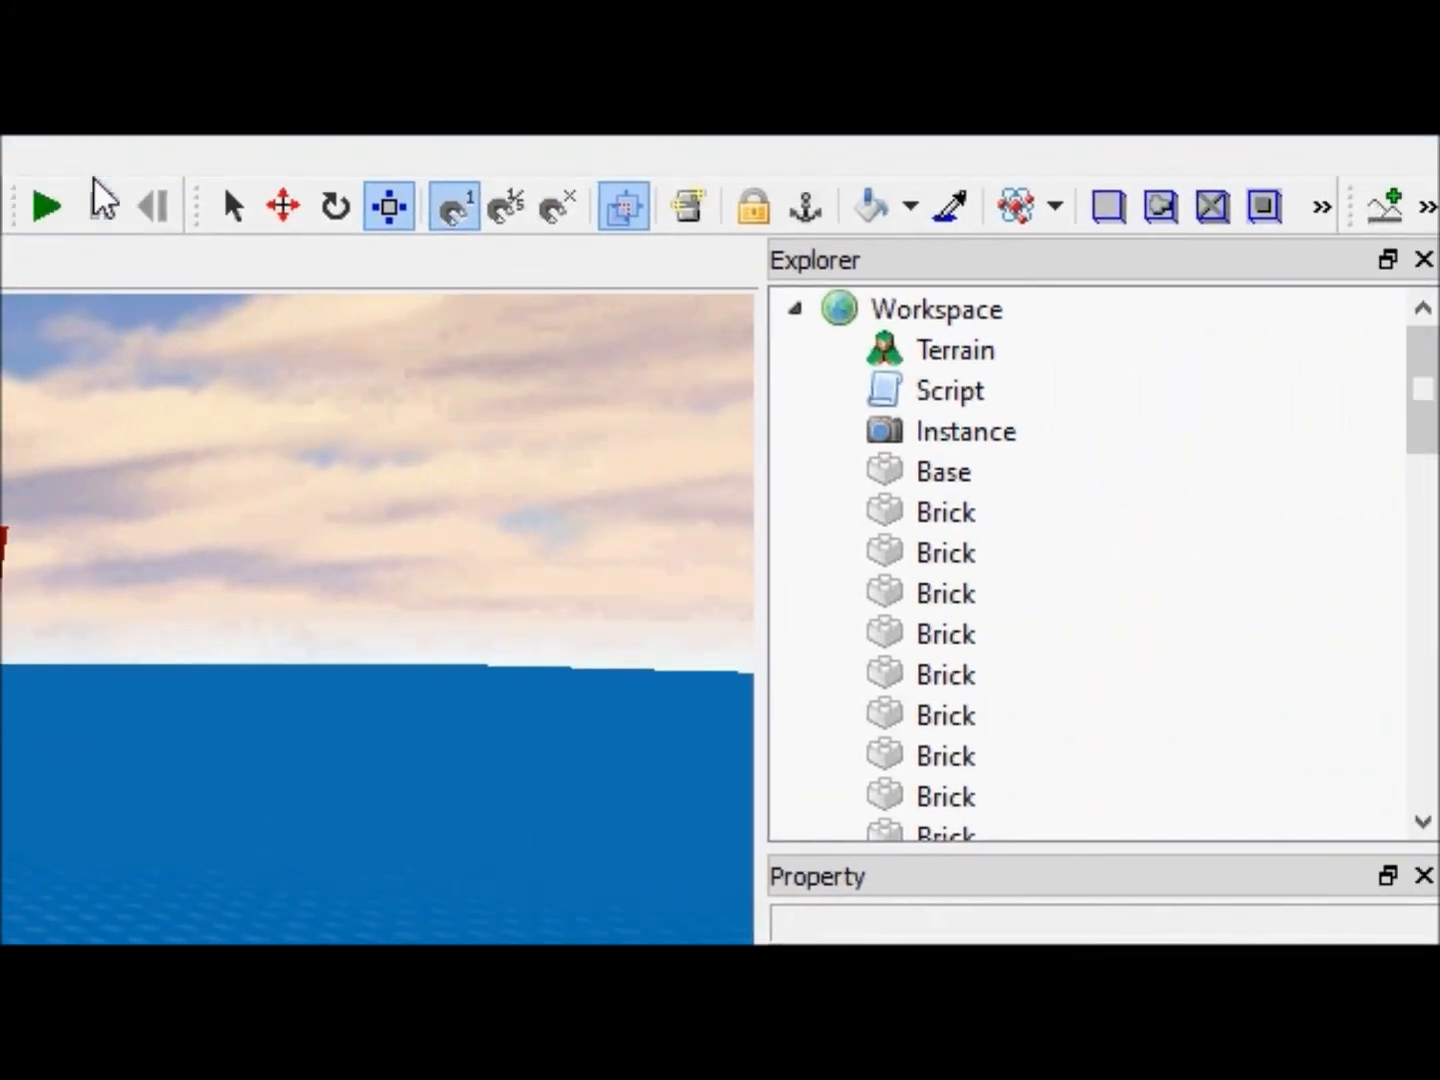
- Select Base, then open the Workspace Script in the editor showing its Hello world code
left_click(46, 207)
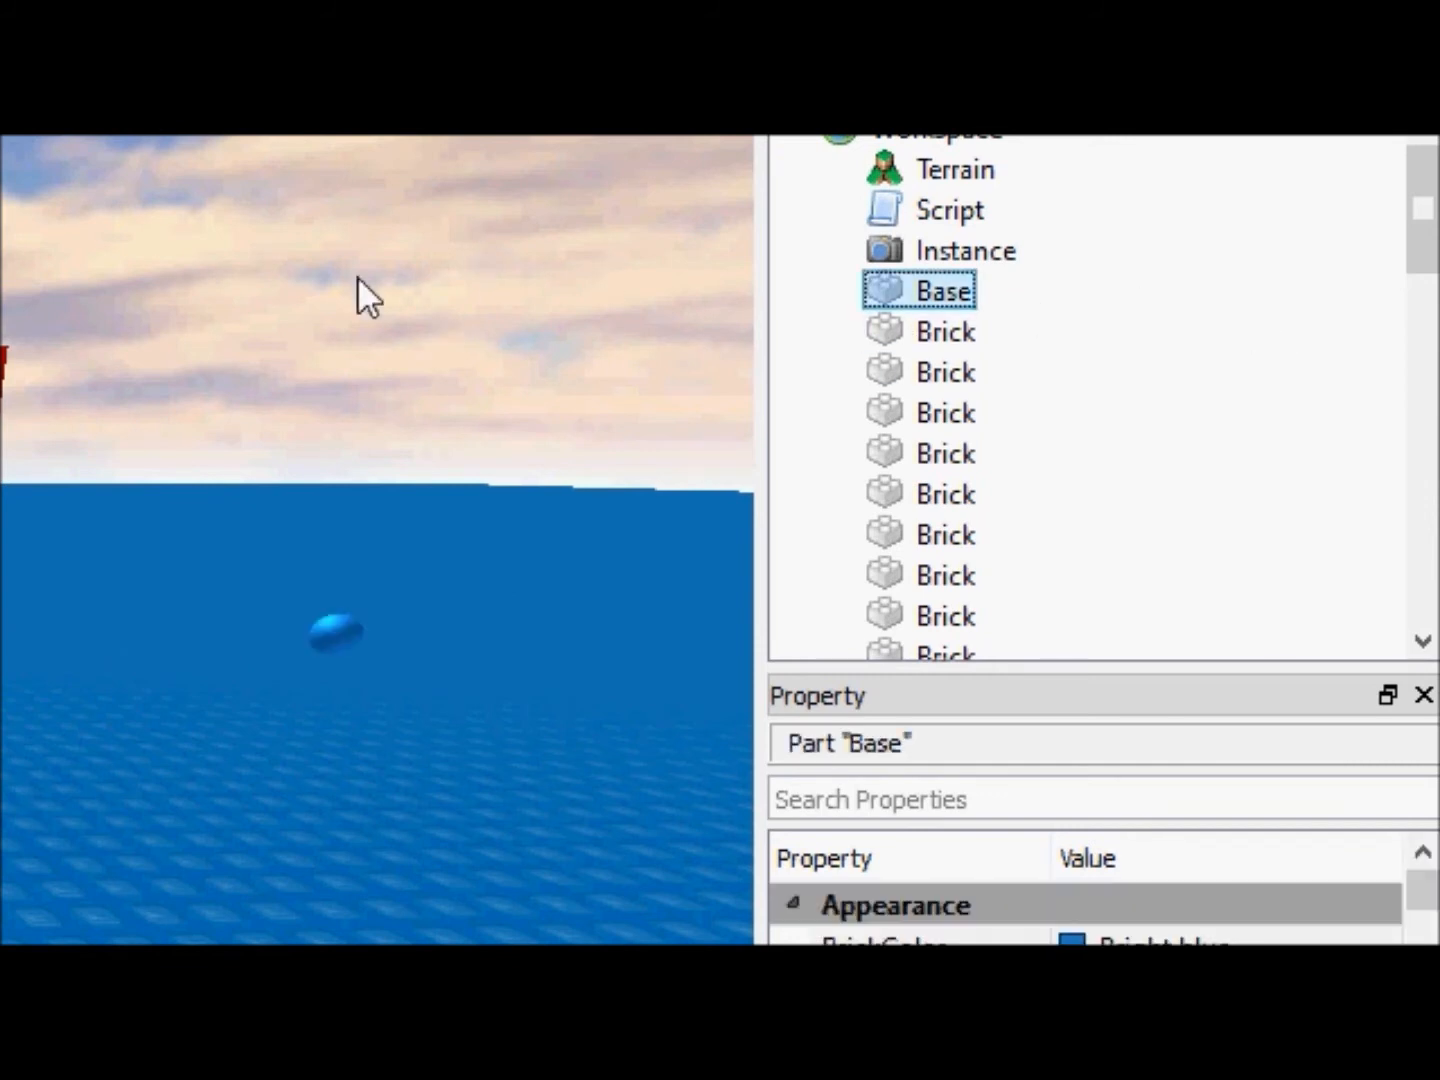
left_click(948, 210)
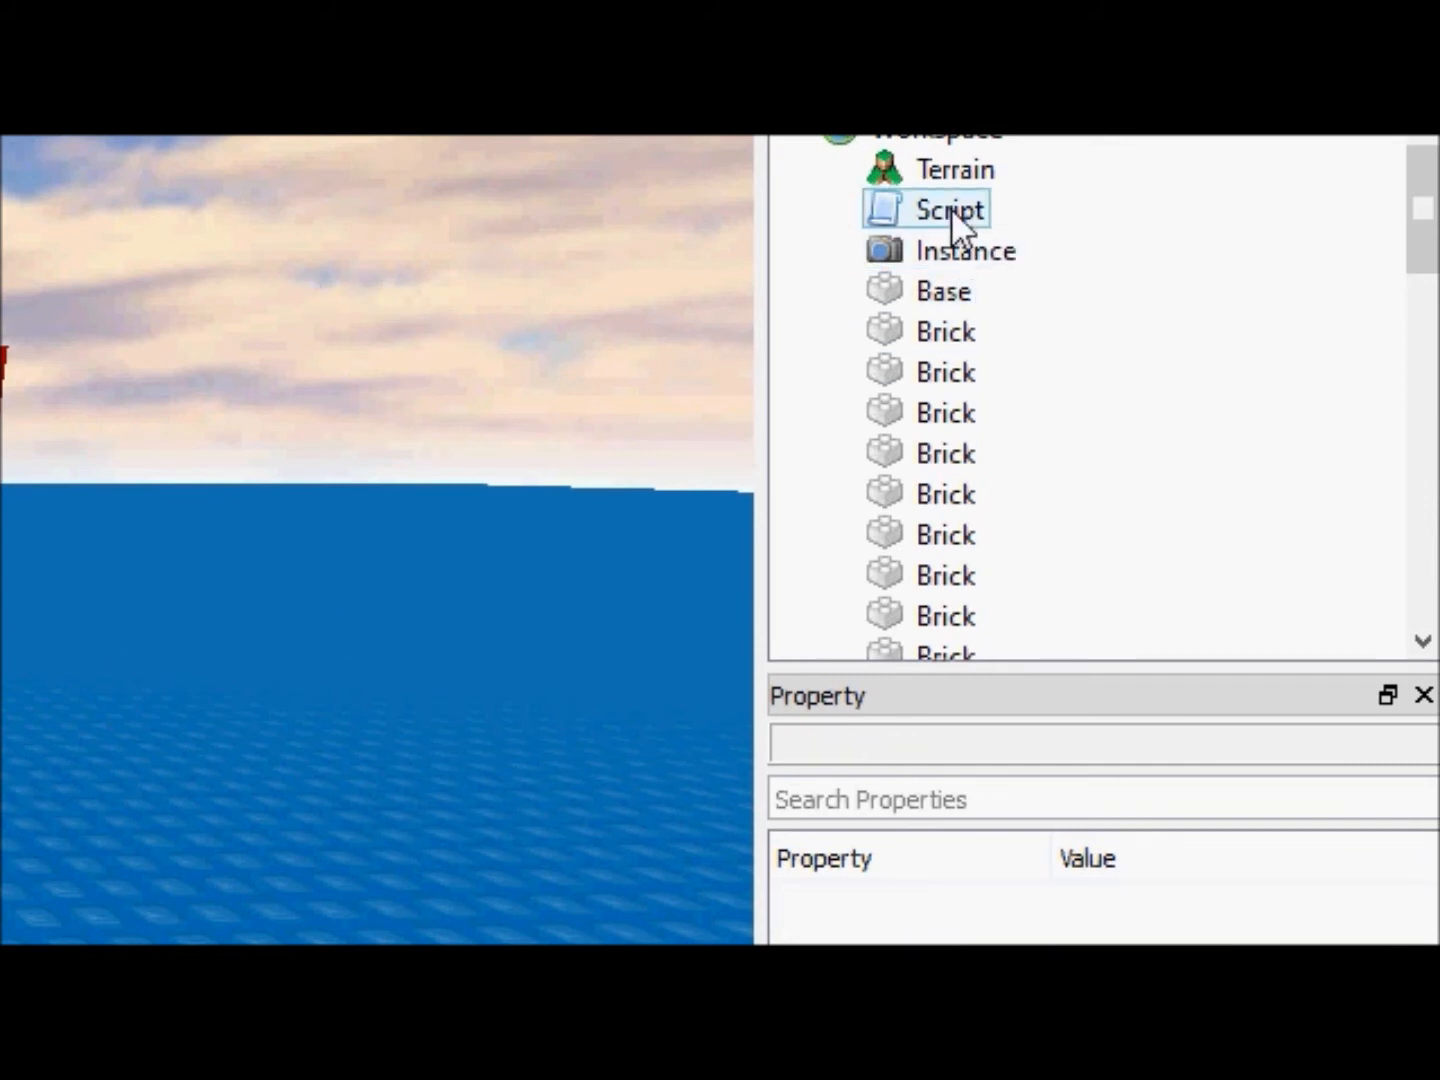
double_click(948, 210)
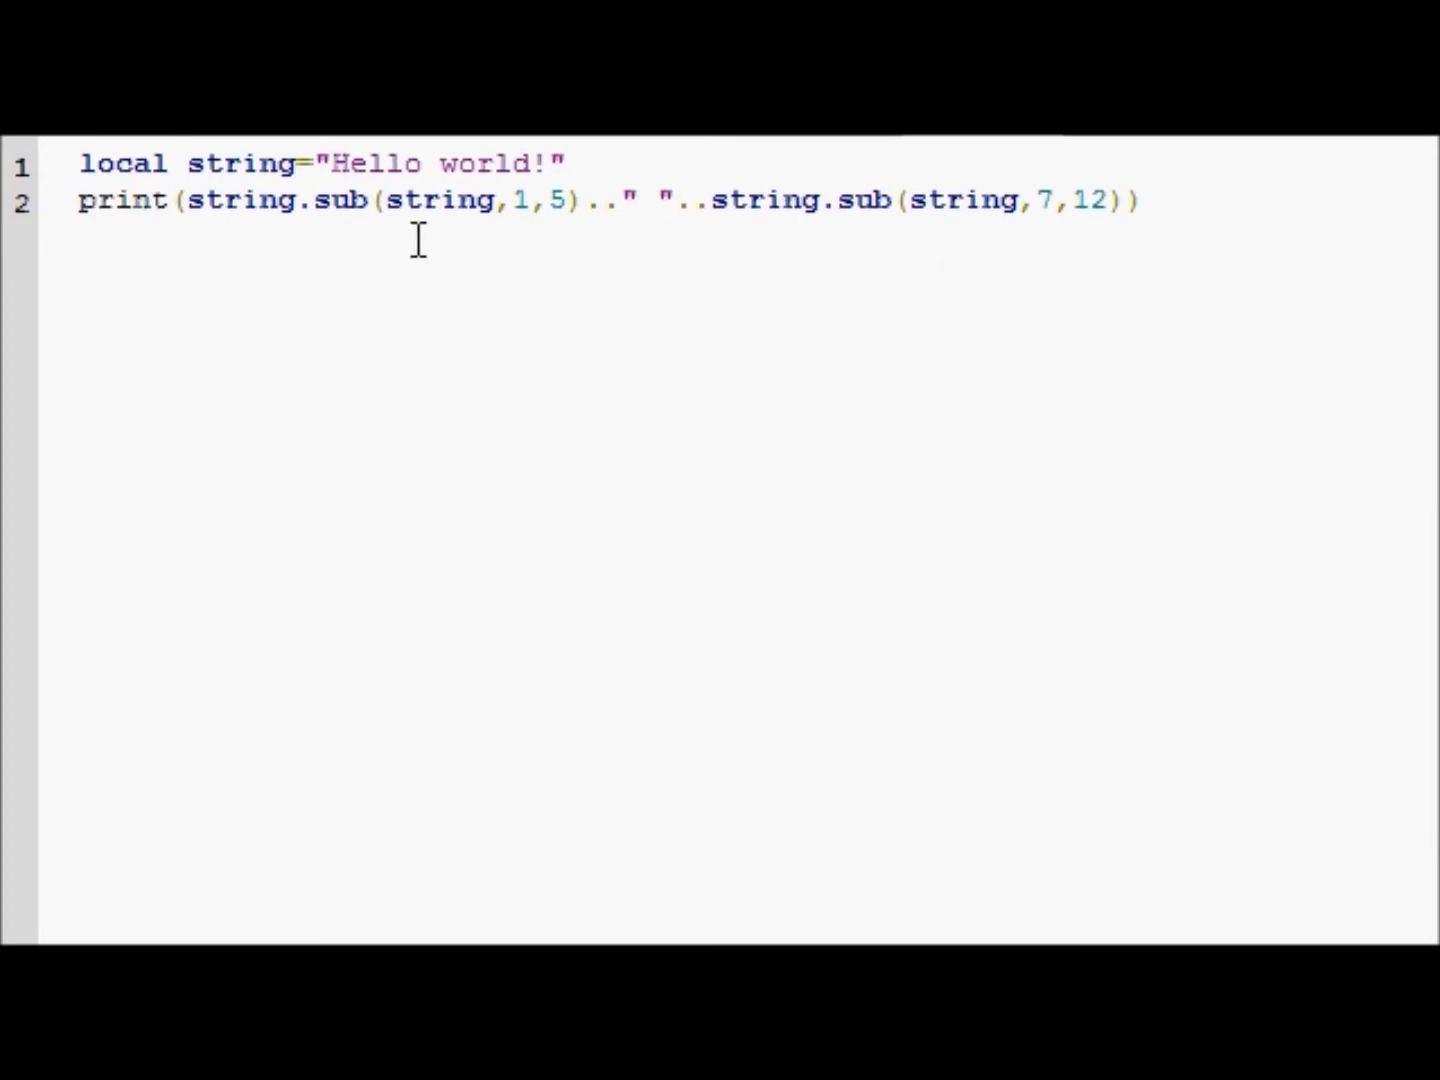
double_click(437, 200)
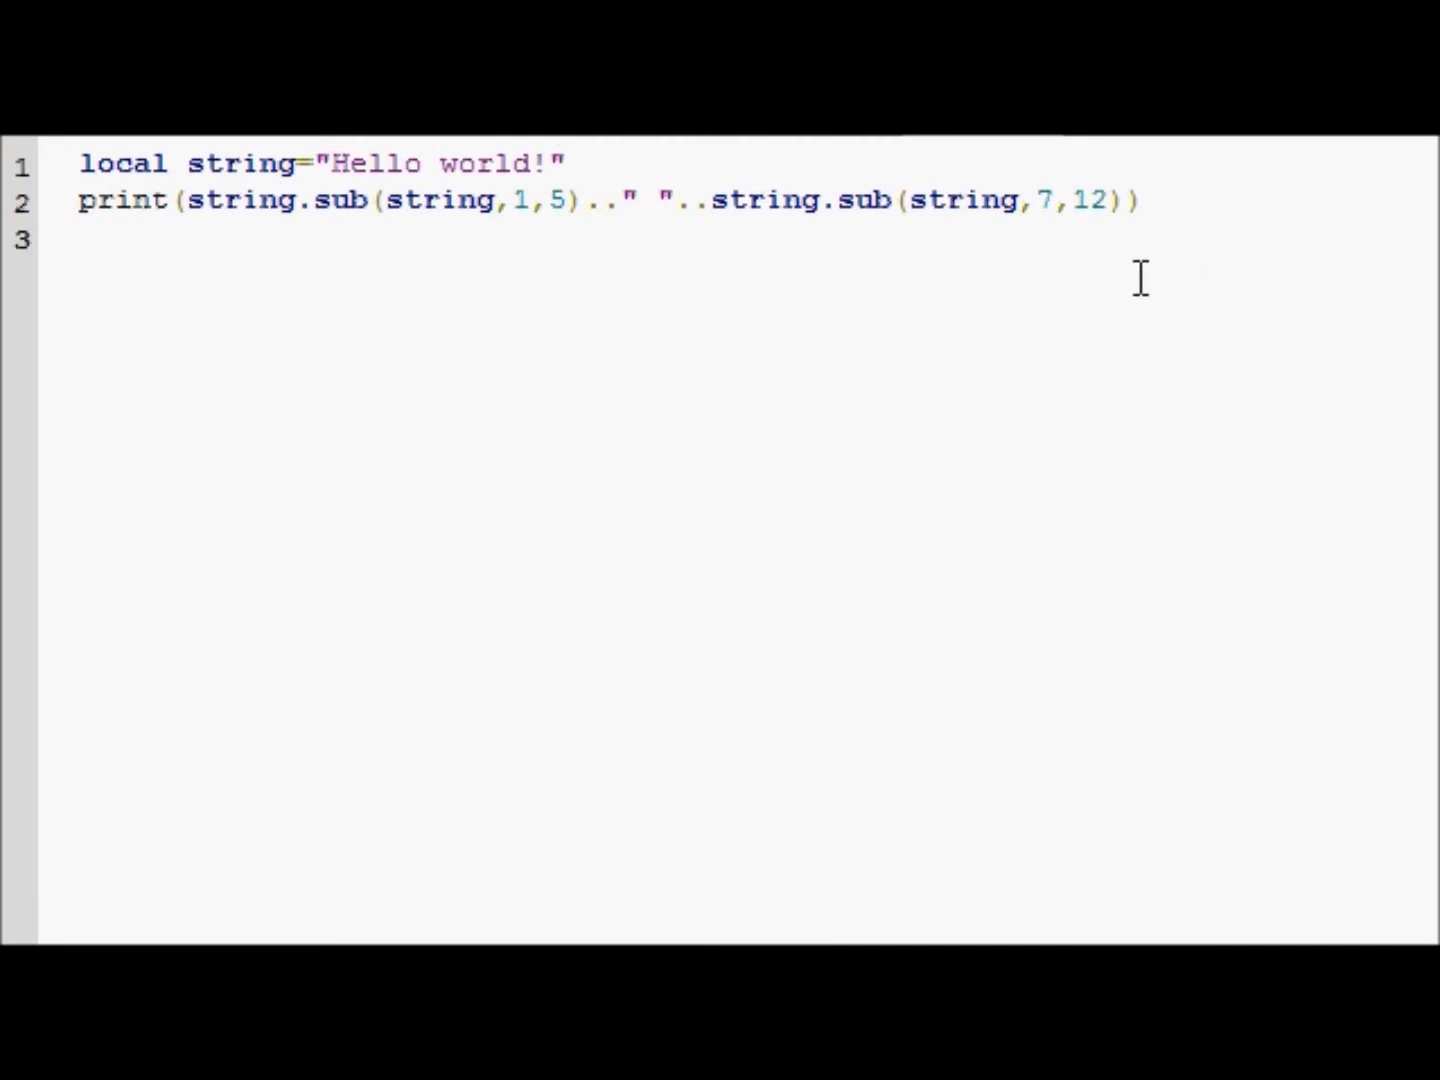
type("if (")
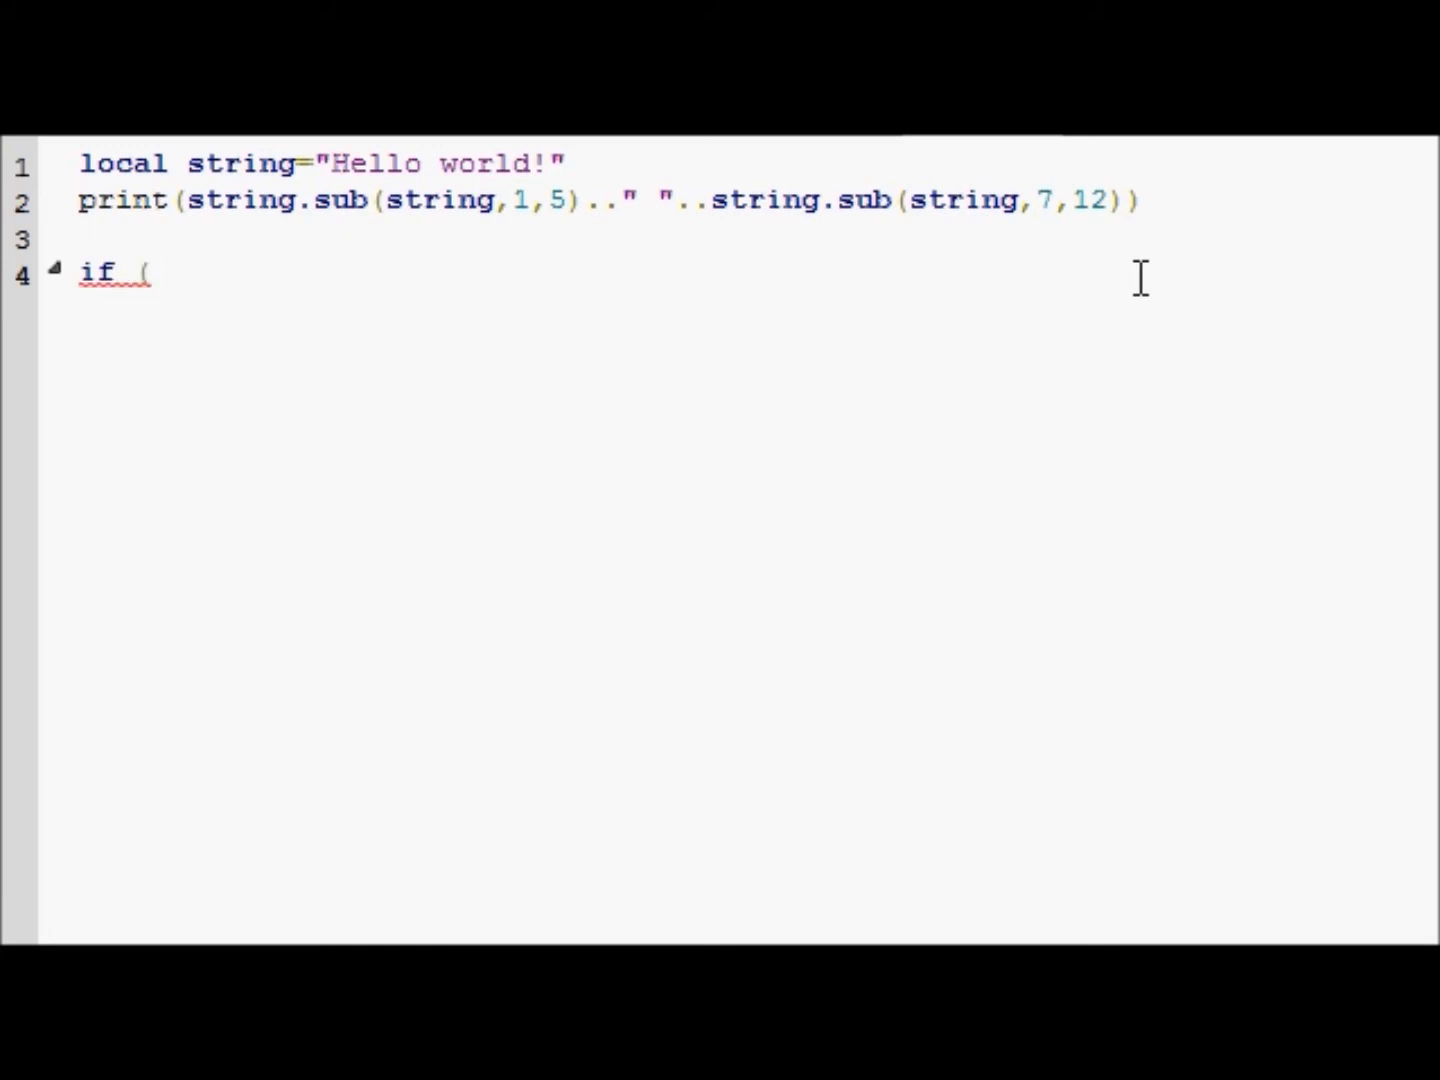
key("BackSpace")
type("true th")
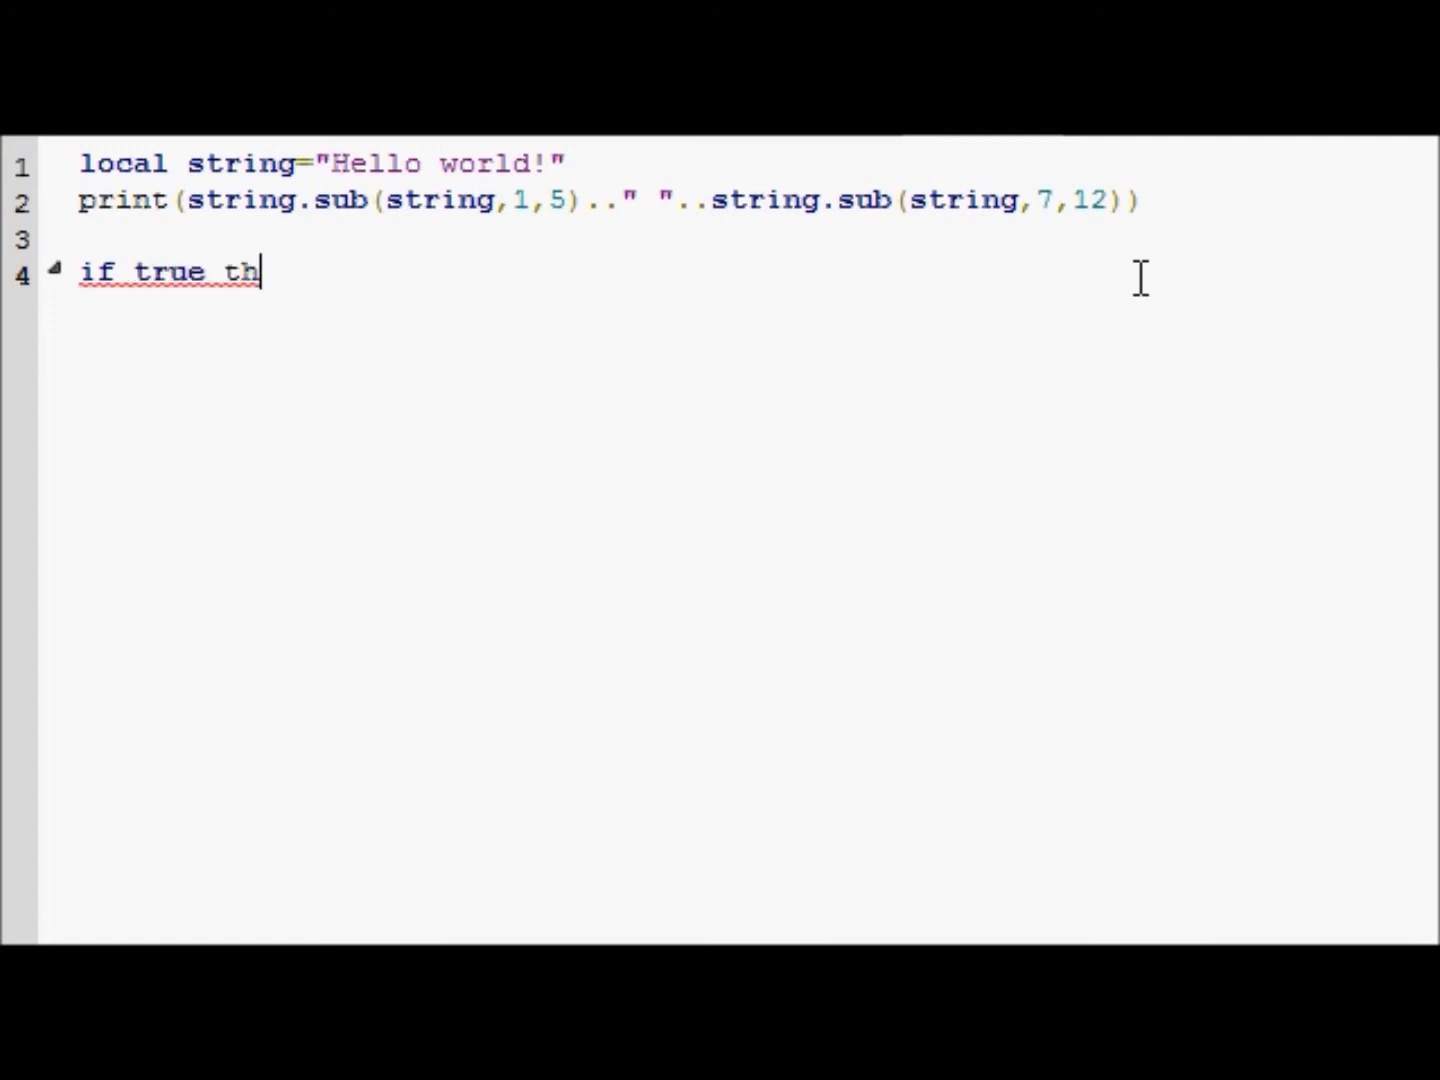
type("en")
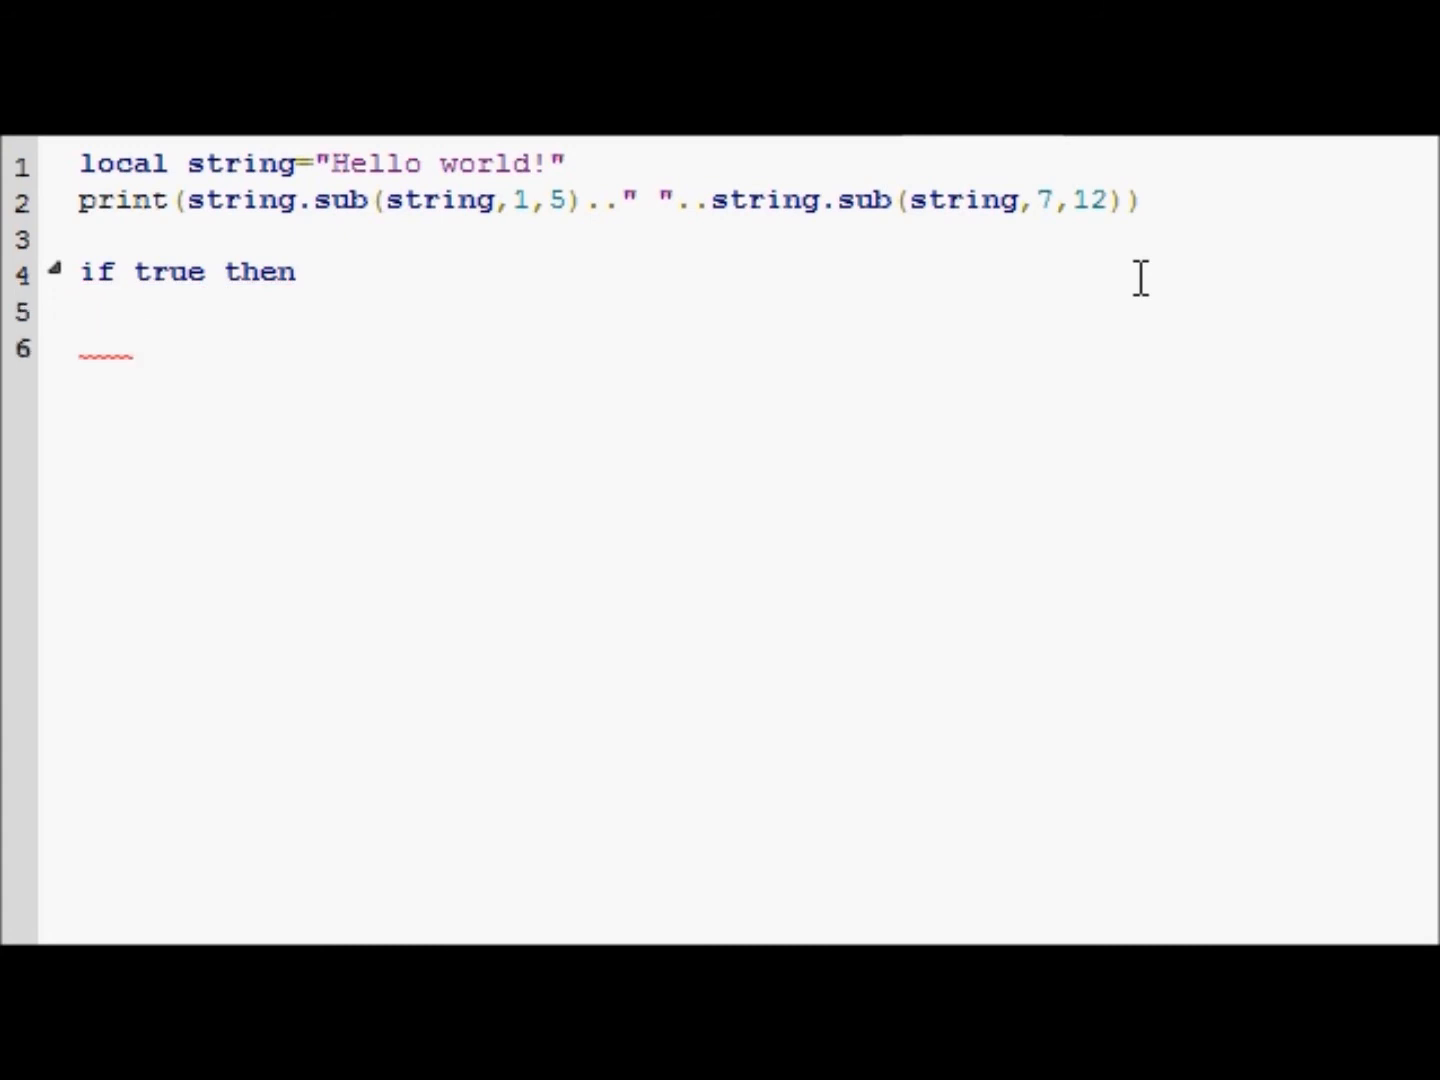
type("en")
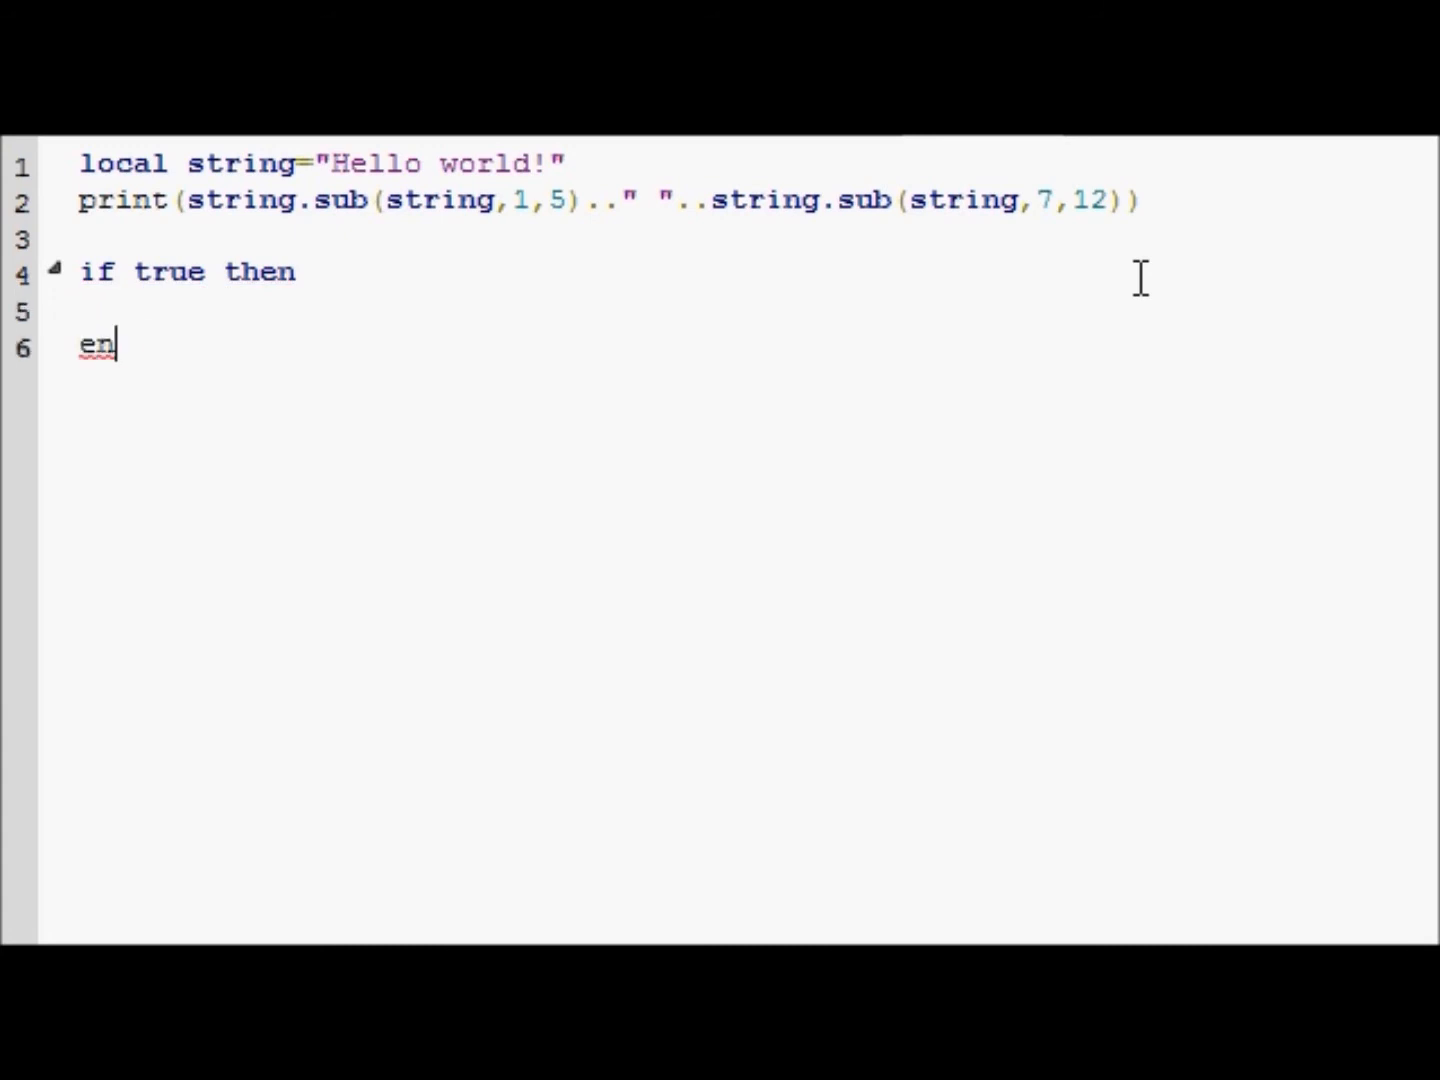
type("d")
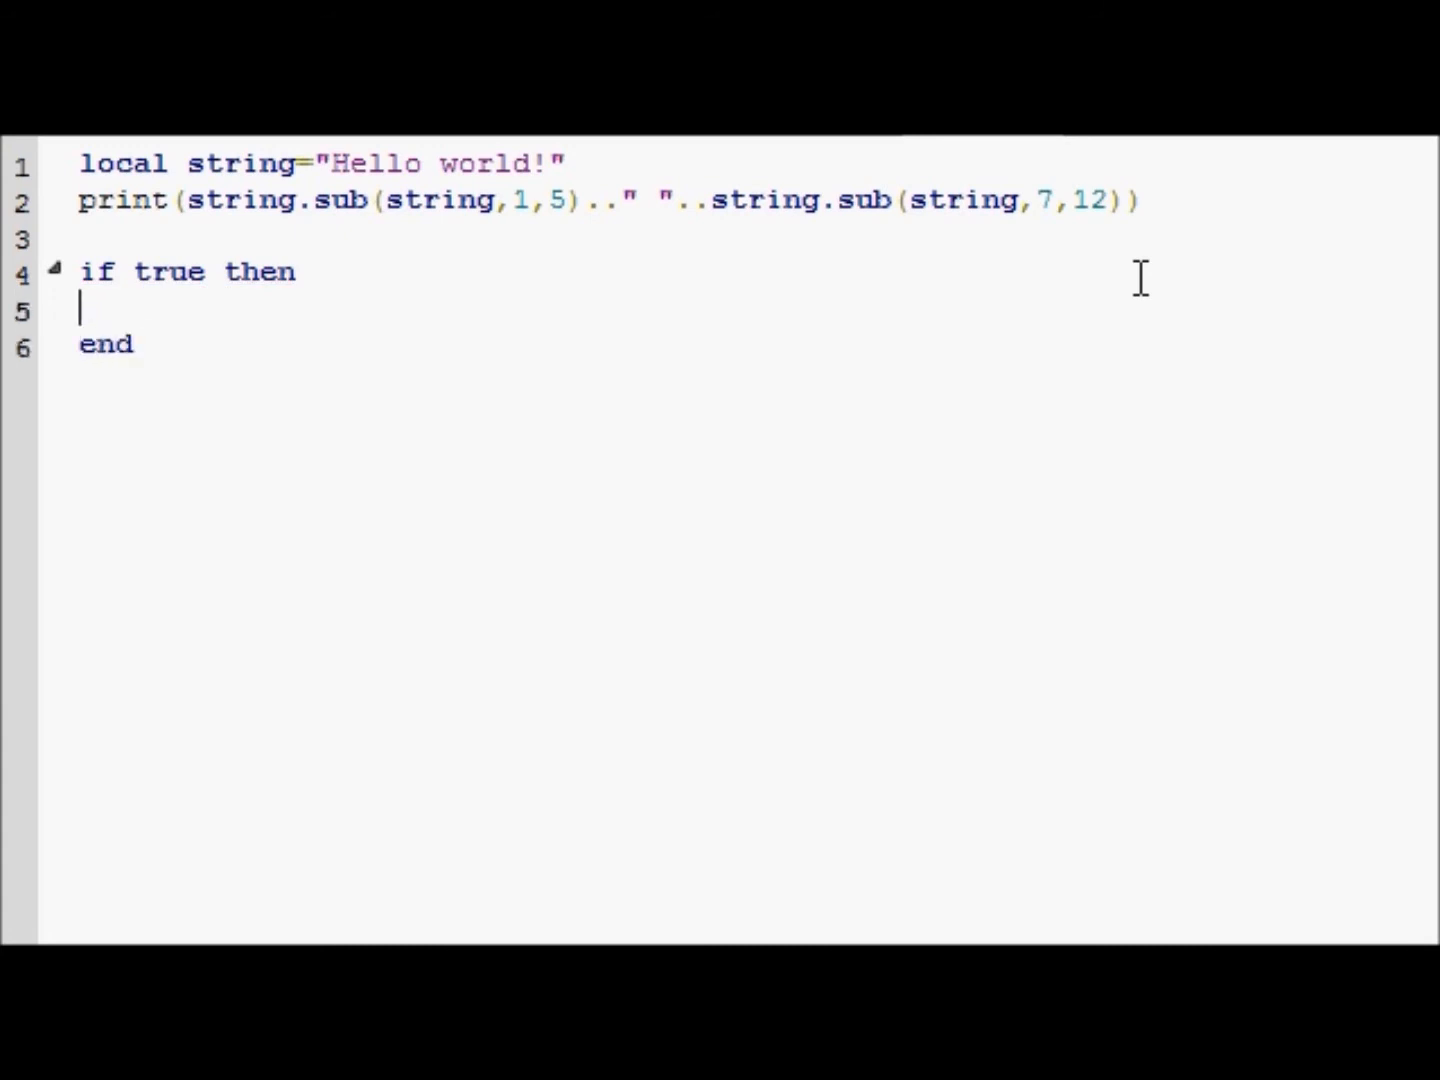
key("Tab")
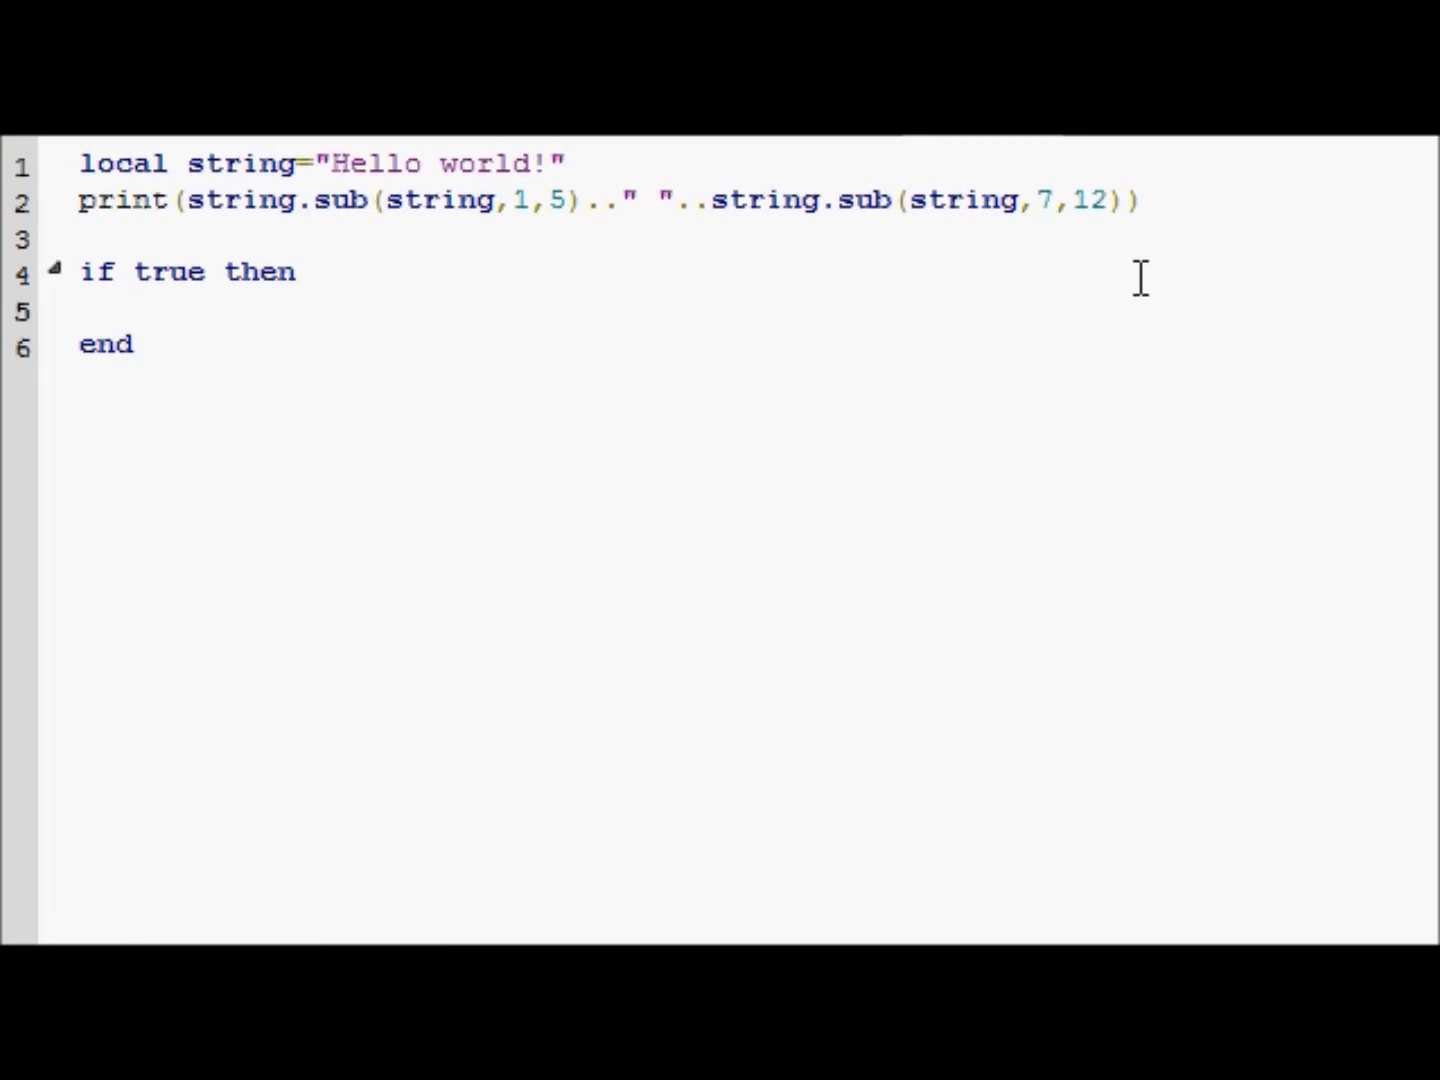
left_click(135, 311)
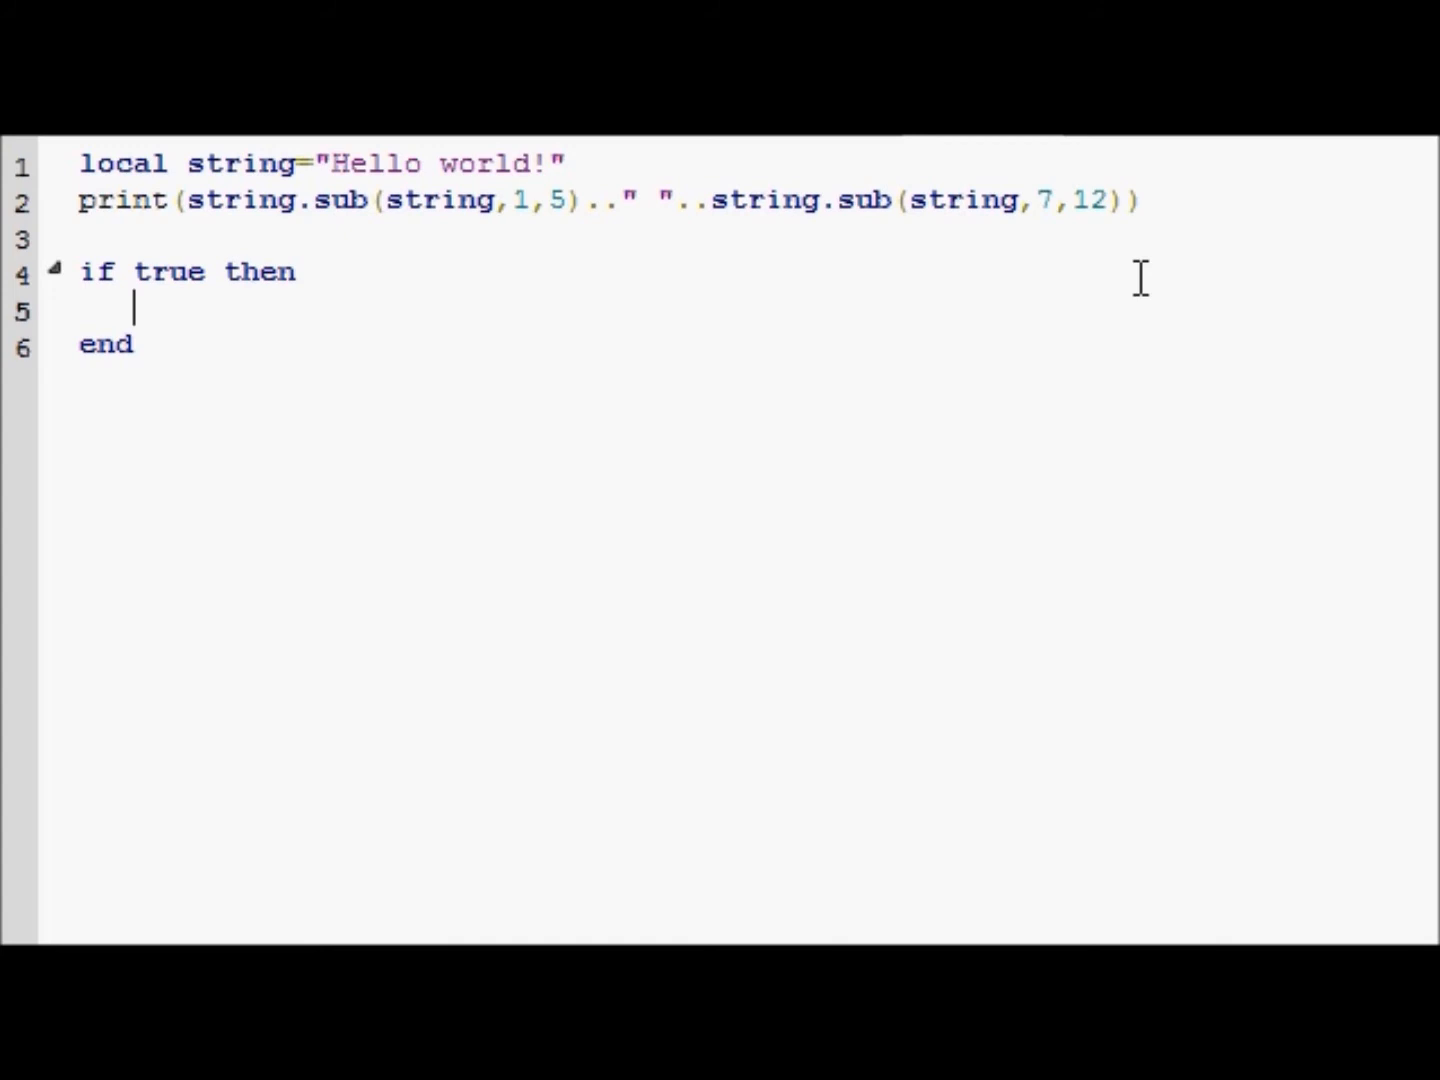
key("Backspace")
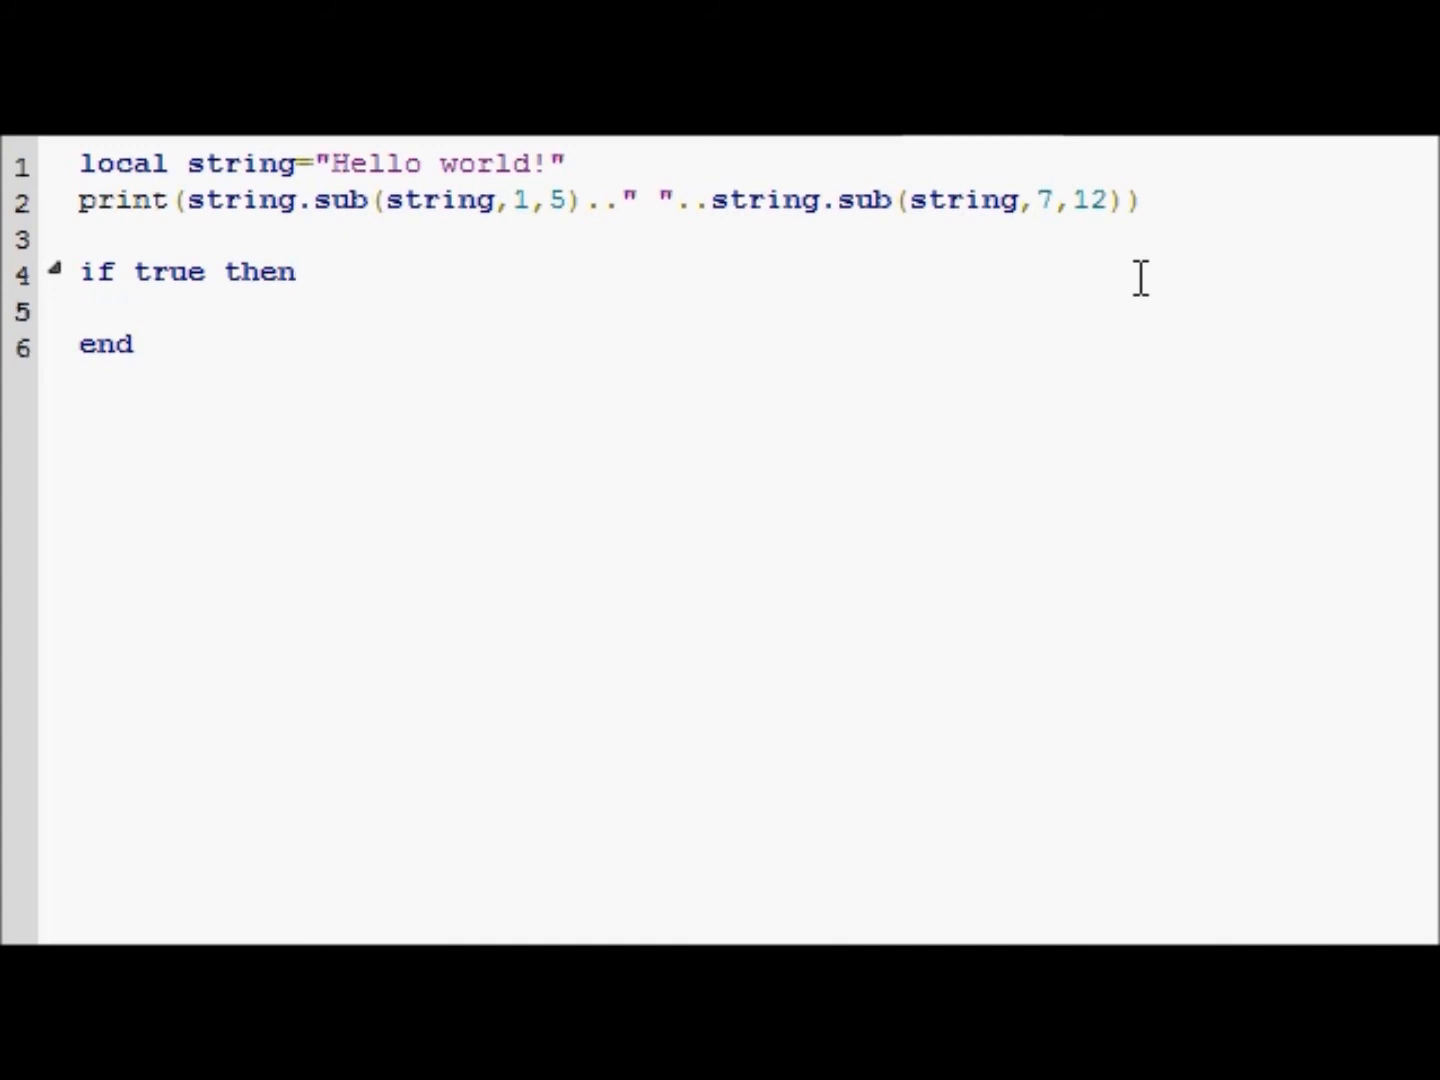
left_click(135, 311)
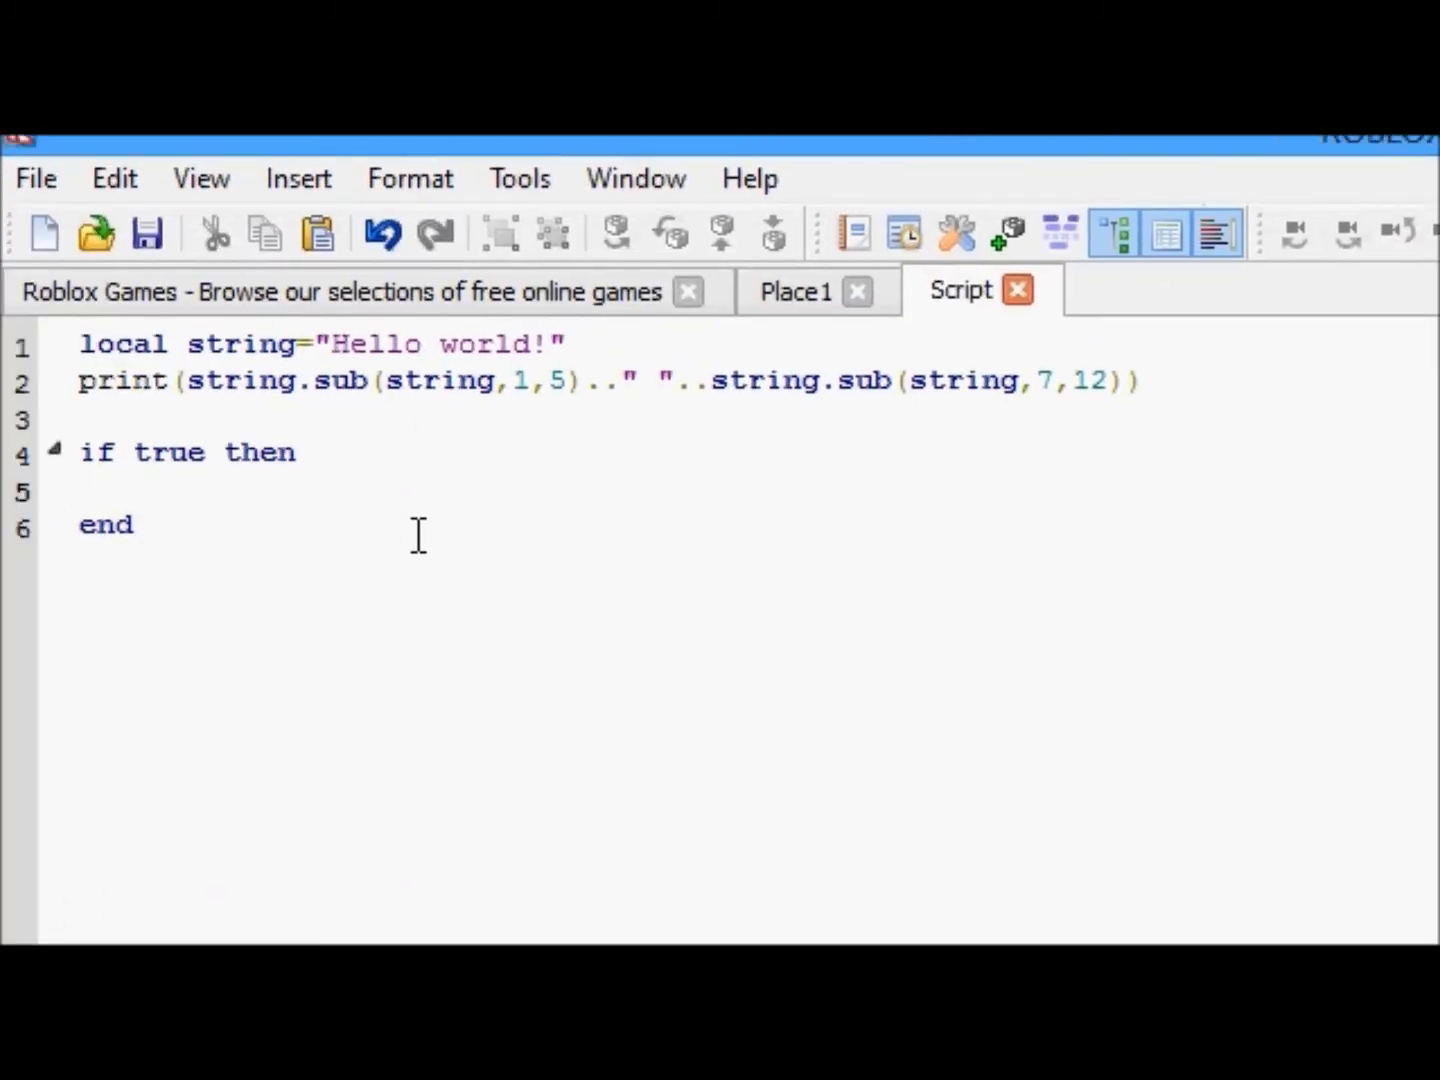
- Type the quoted sentence "Line wrapping has been added to ROBLOX Studio's script editor..." so it wraps, triggering a syntax error
type("\"")
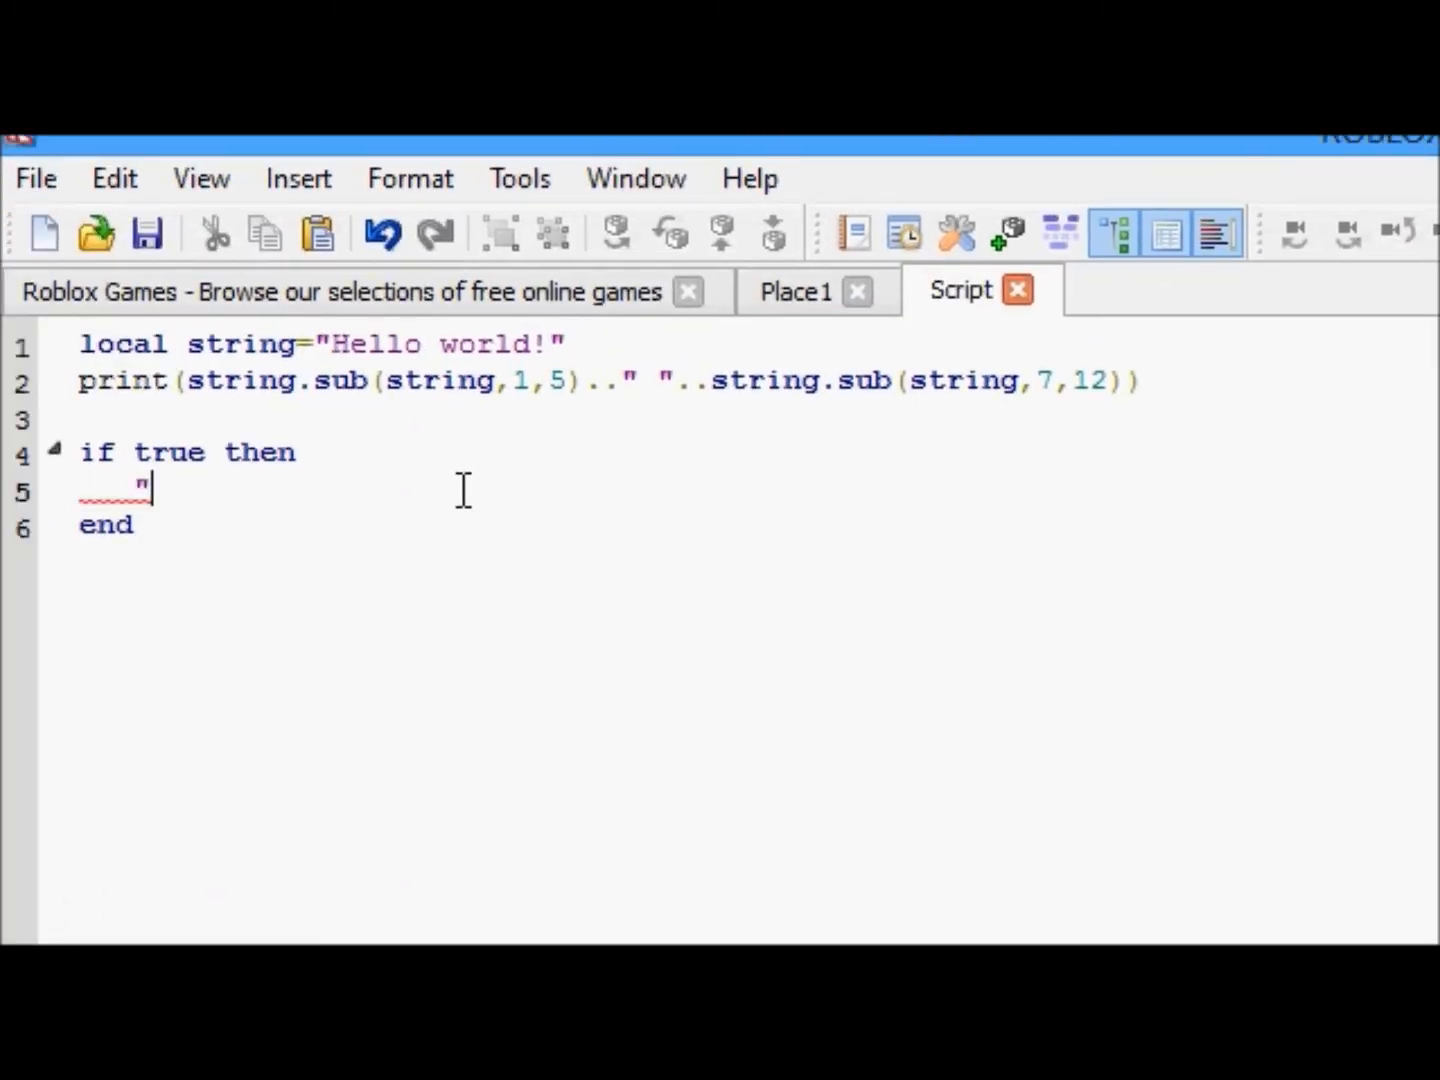
type("Line w")
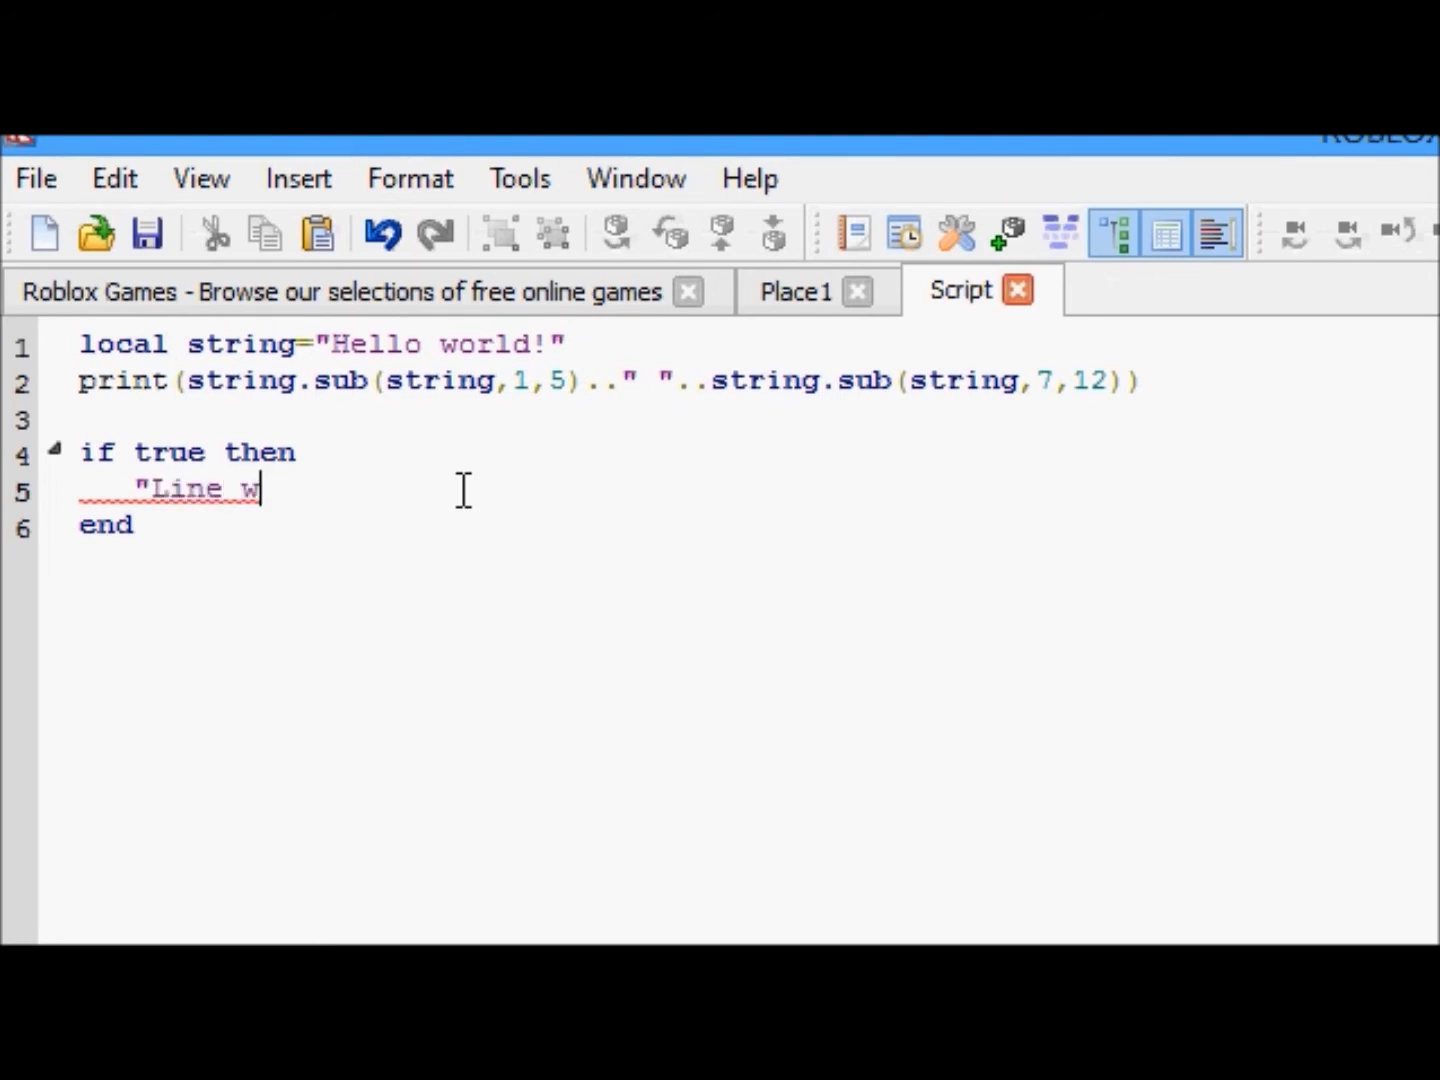
type("rapping has been")
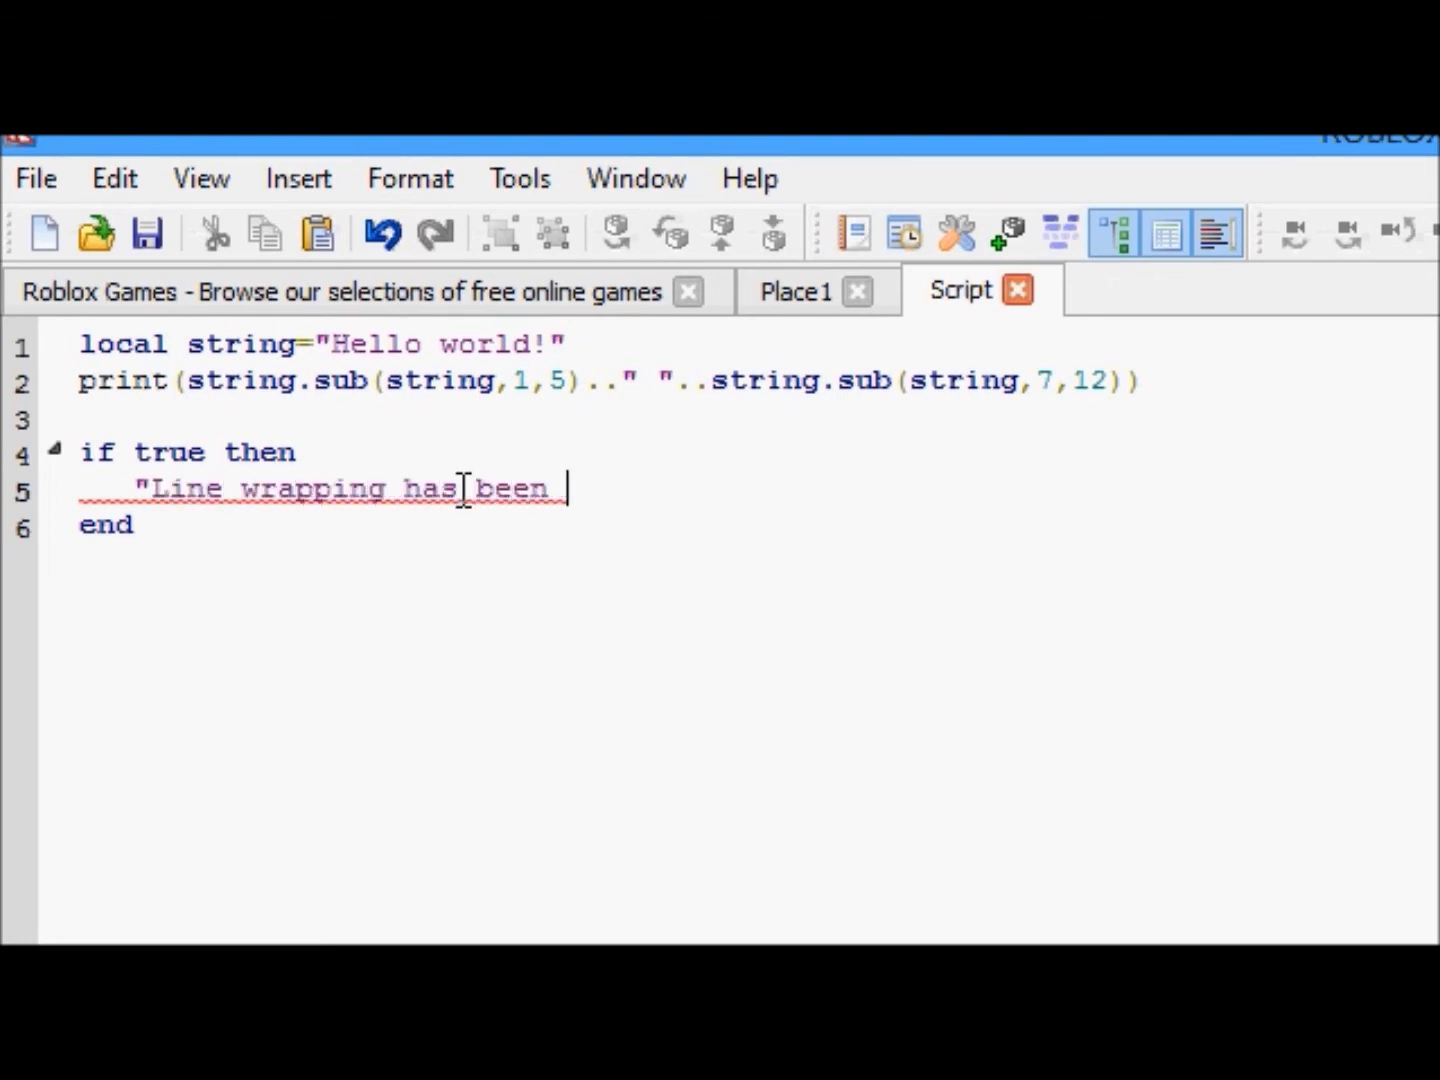
type("added to ROBLOX S")
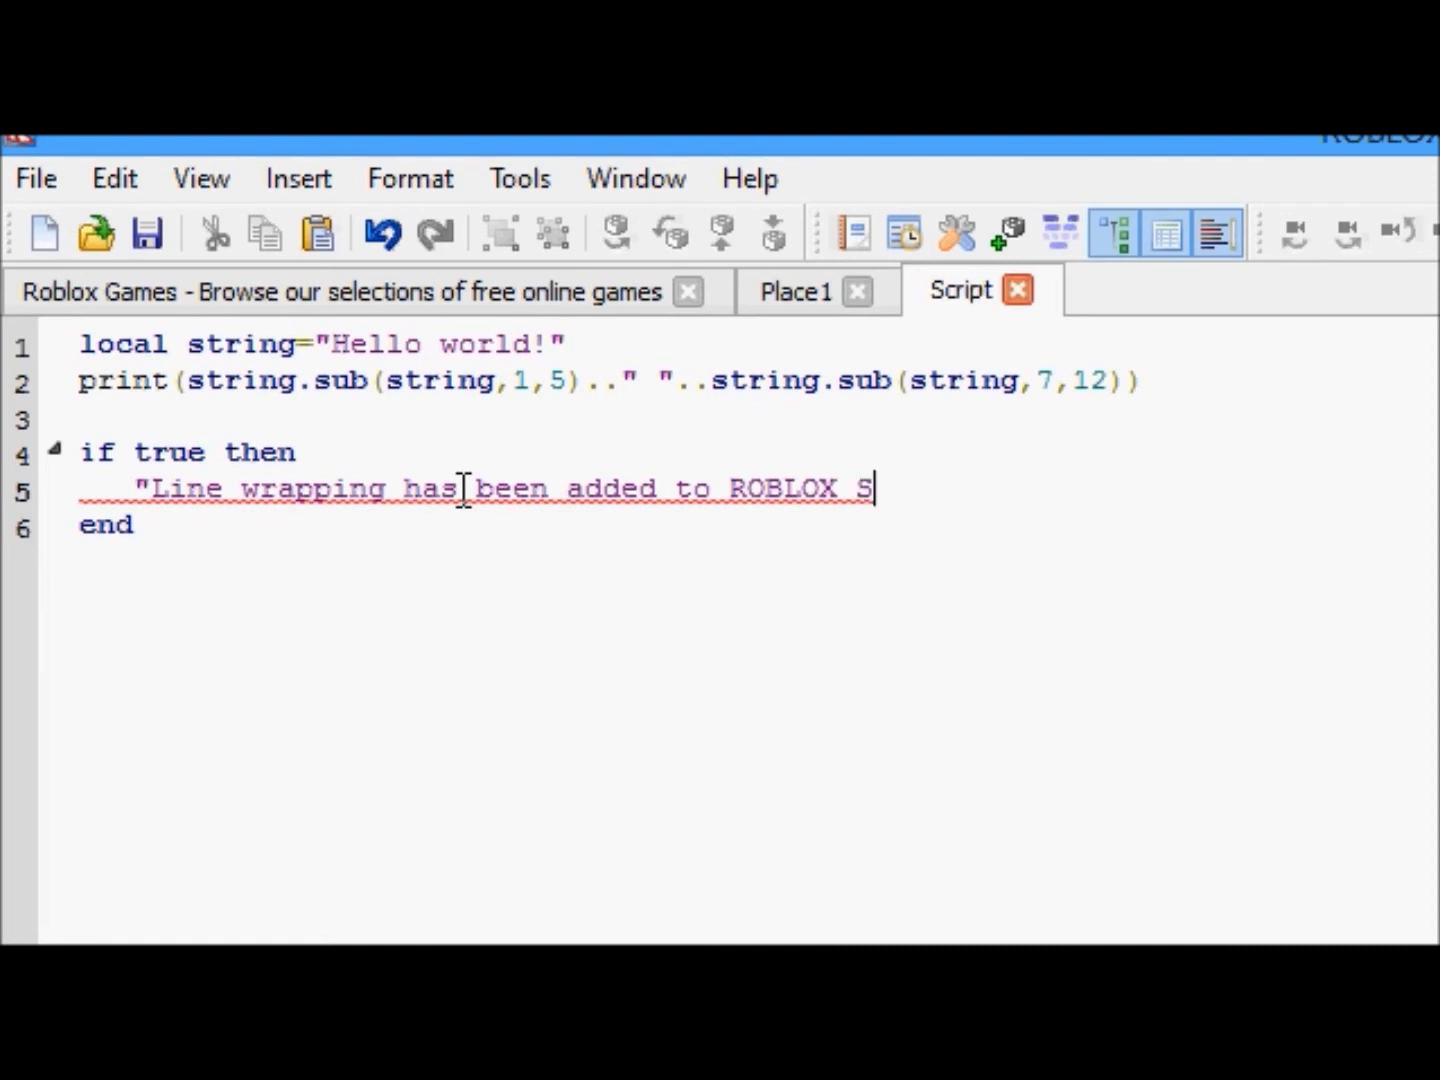
type("tudio's")
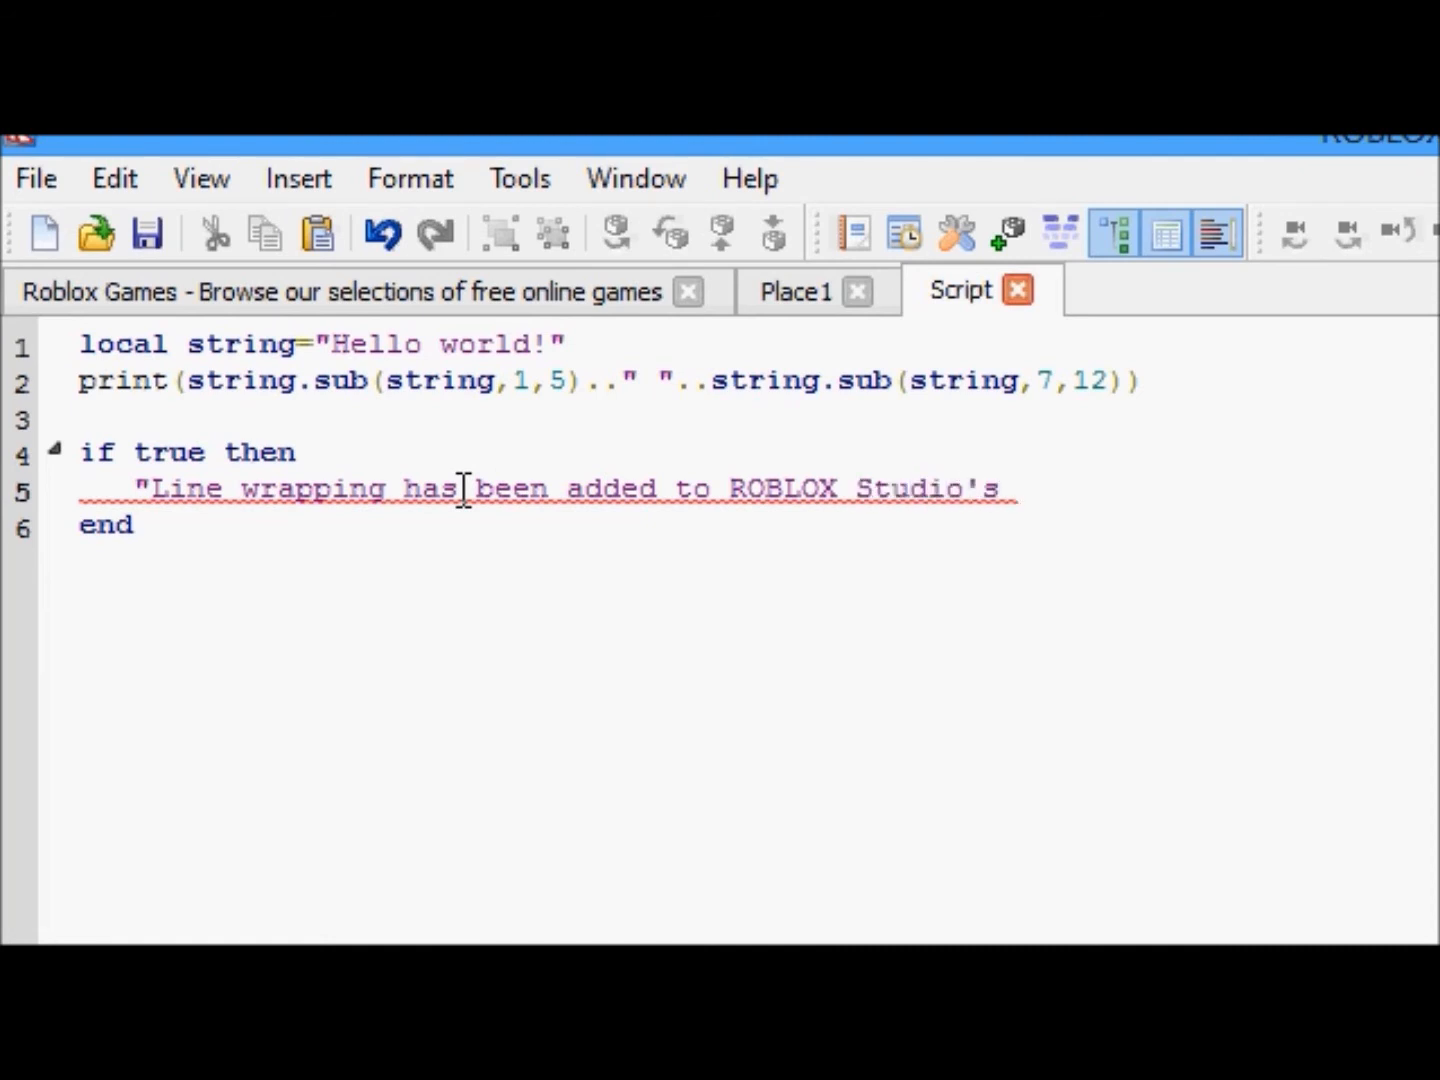
type("script editor.")
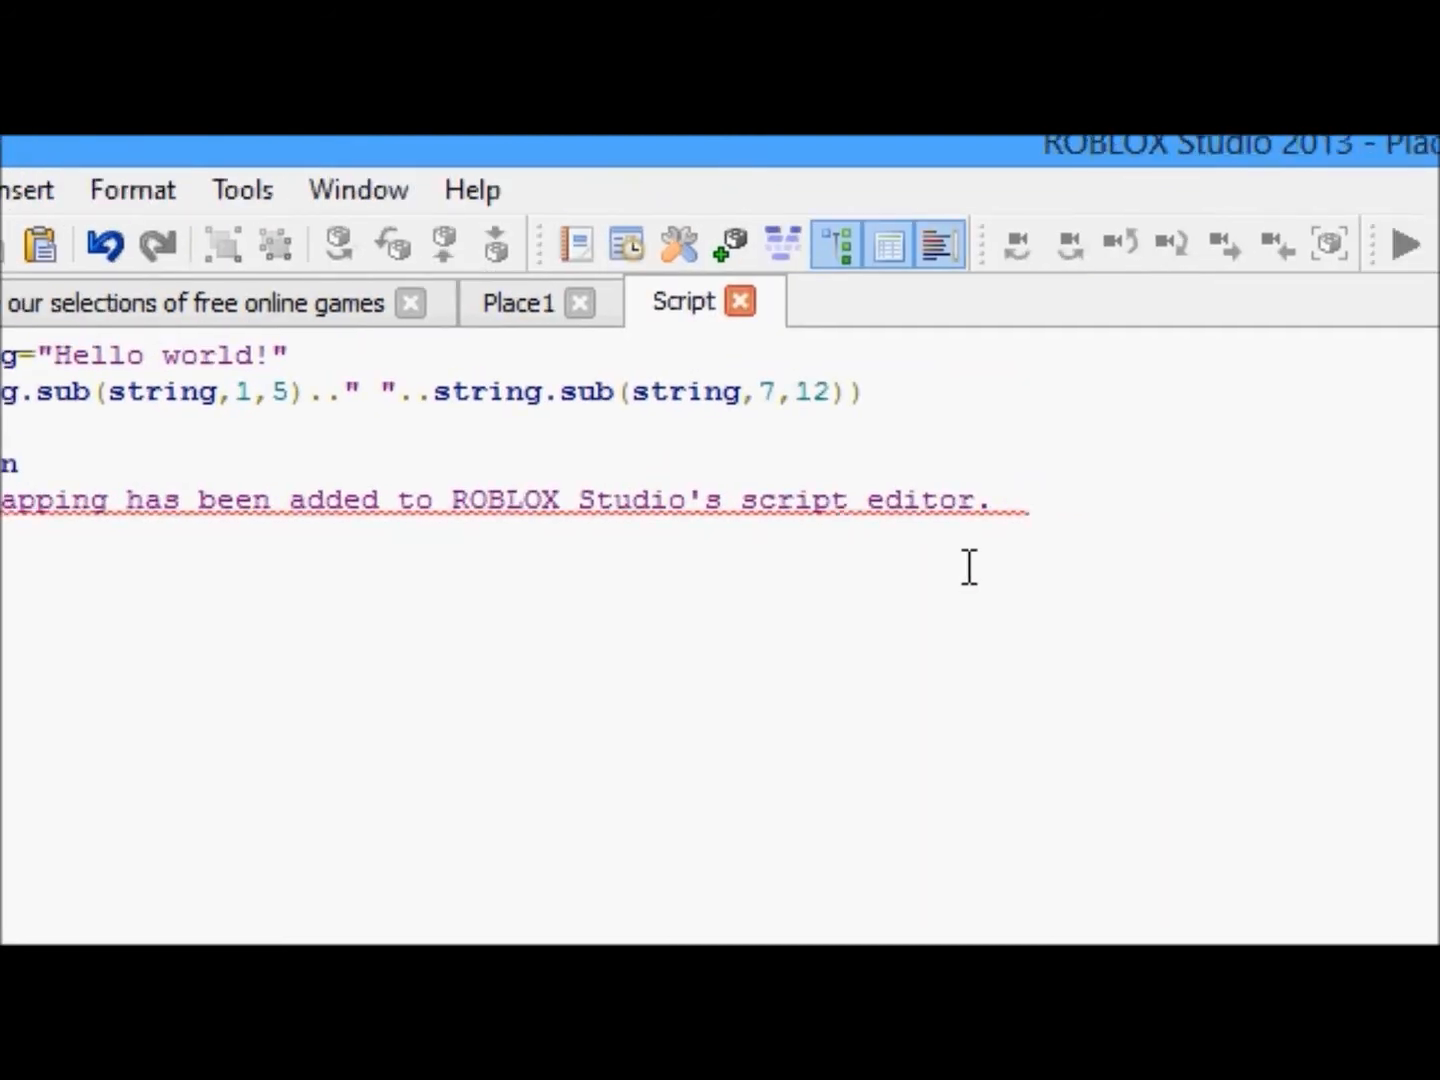
type("This may be a good thing")
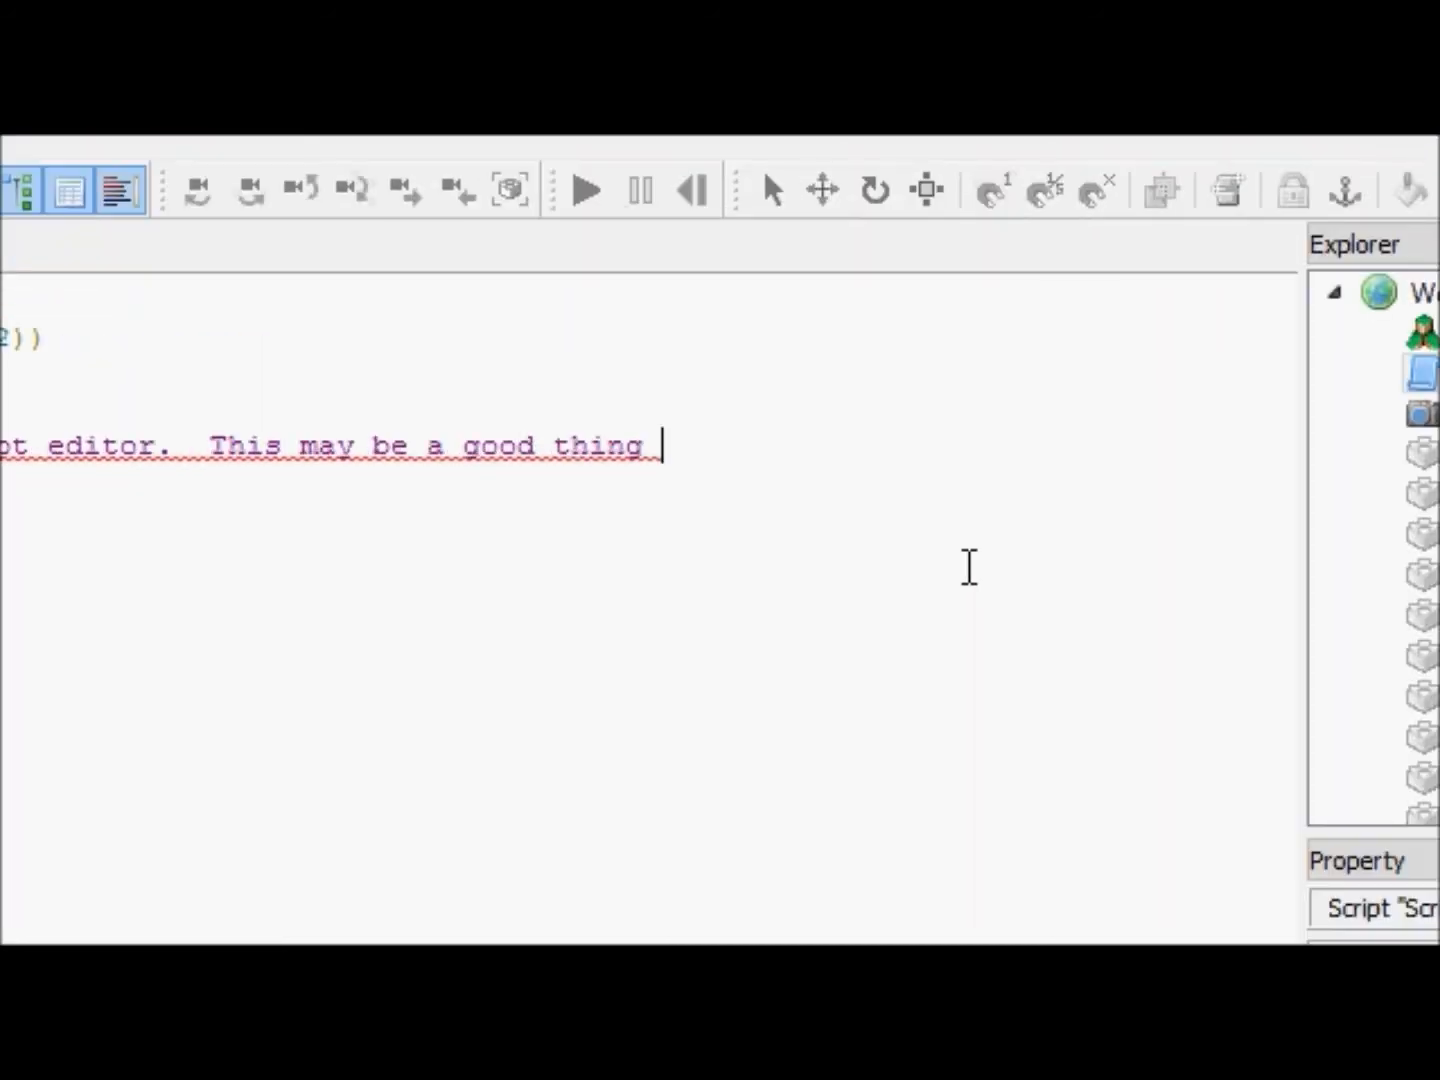
type("or a bad thing (")
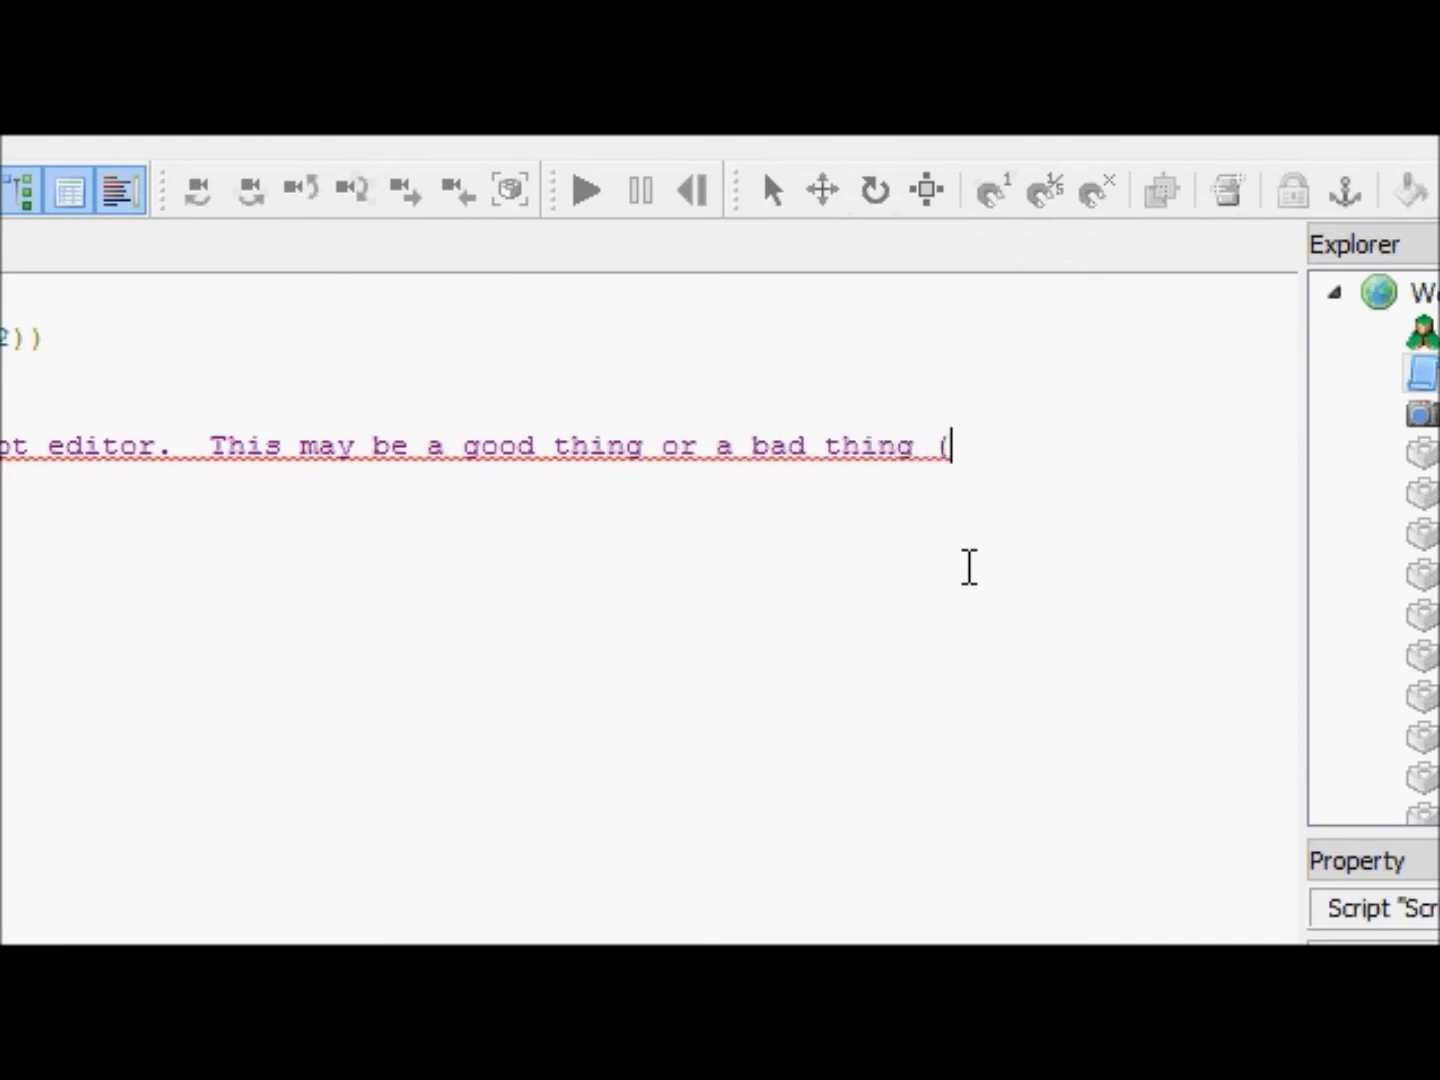
type("closer to my o")
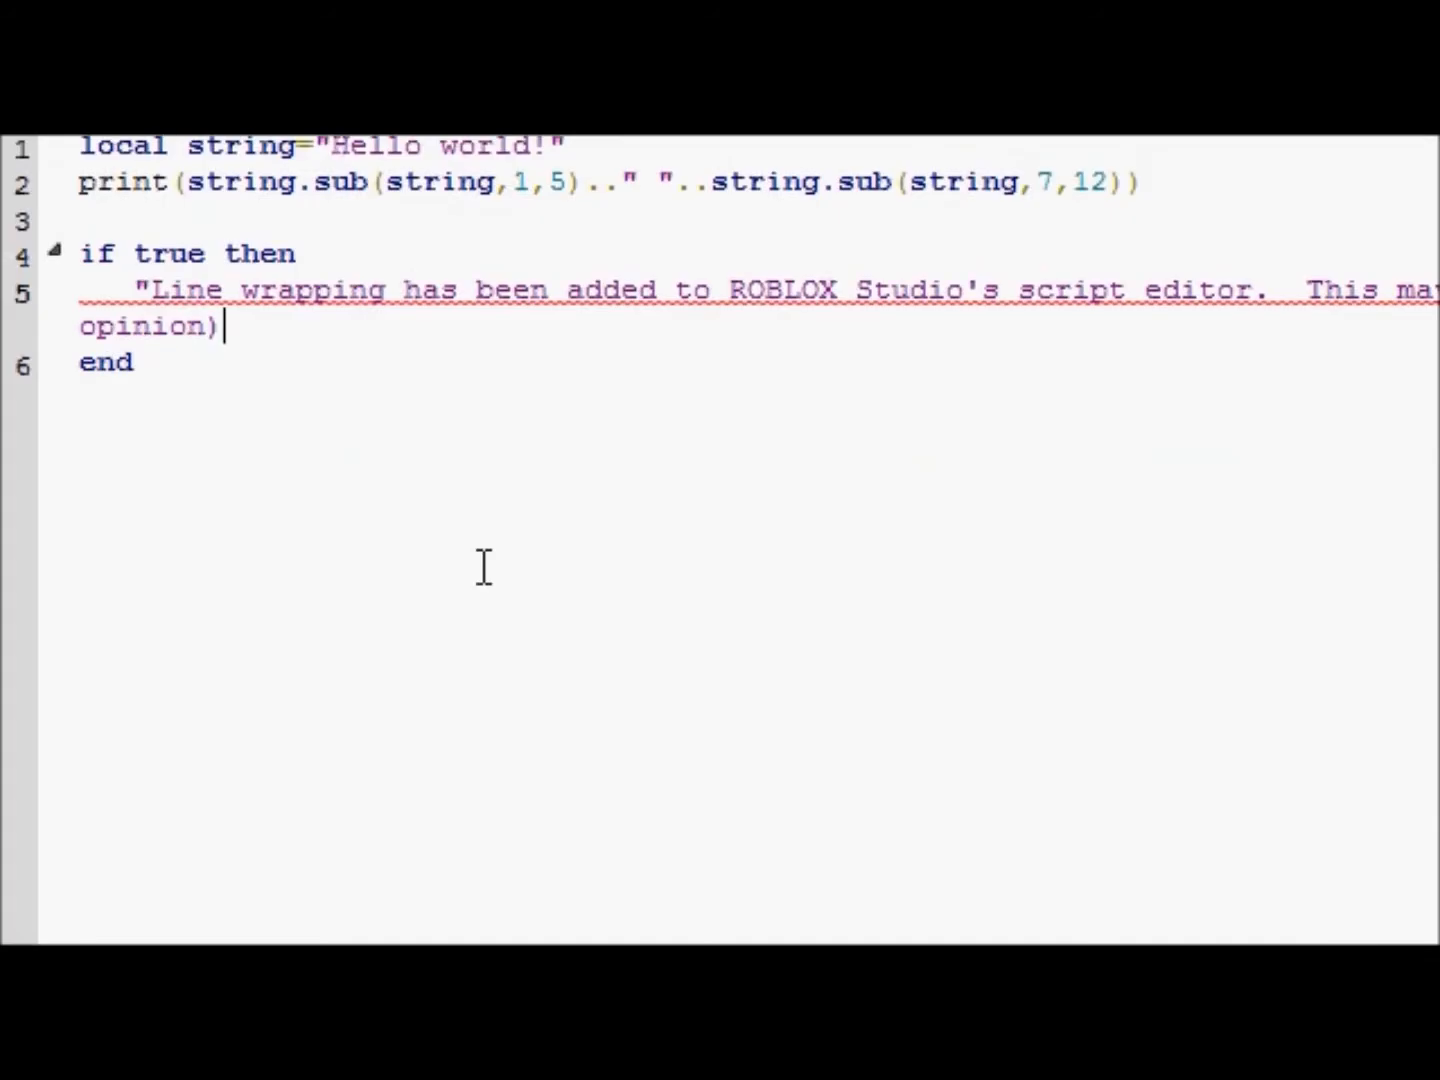
type(",")
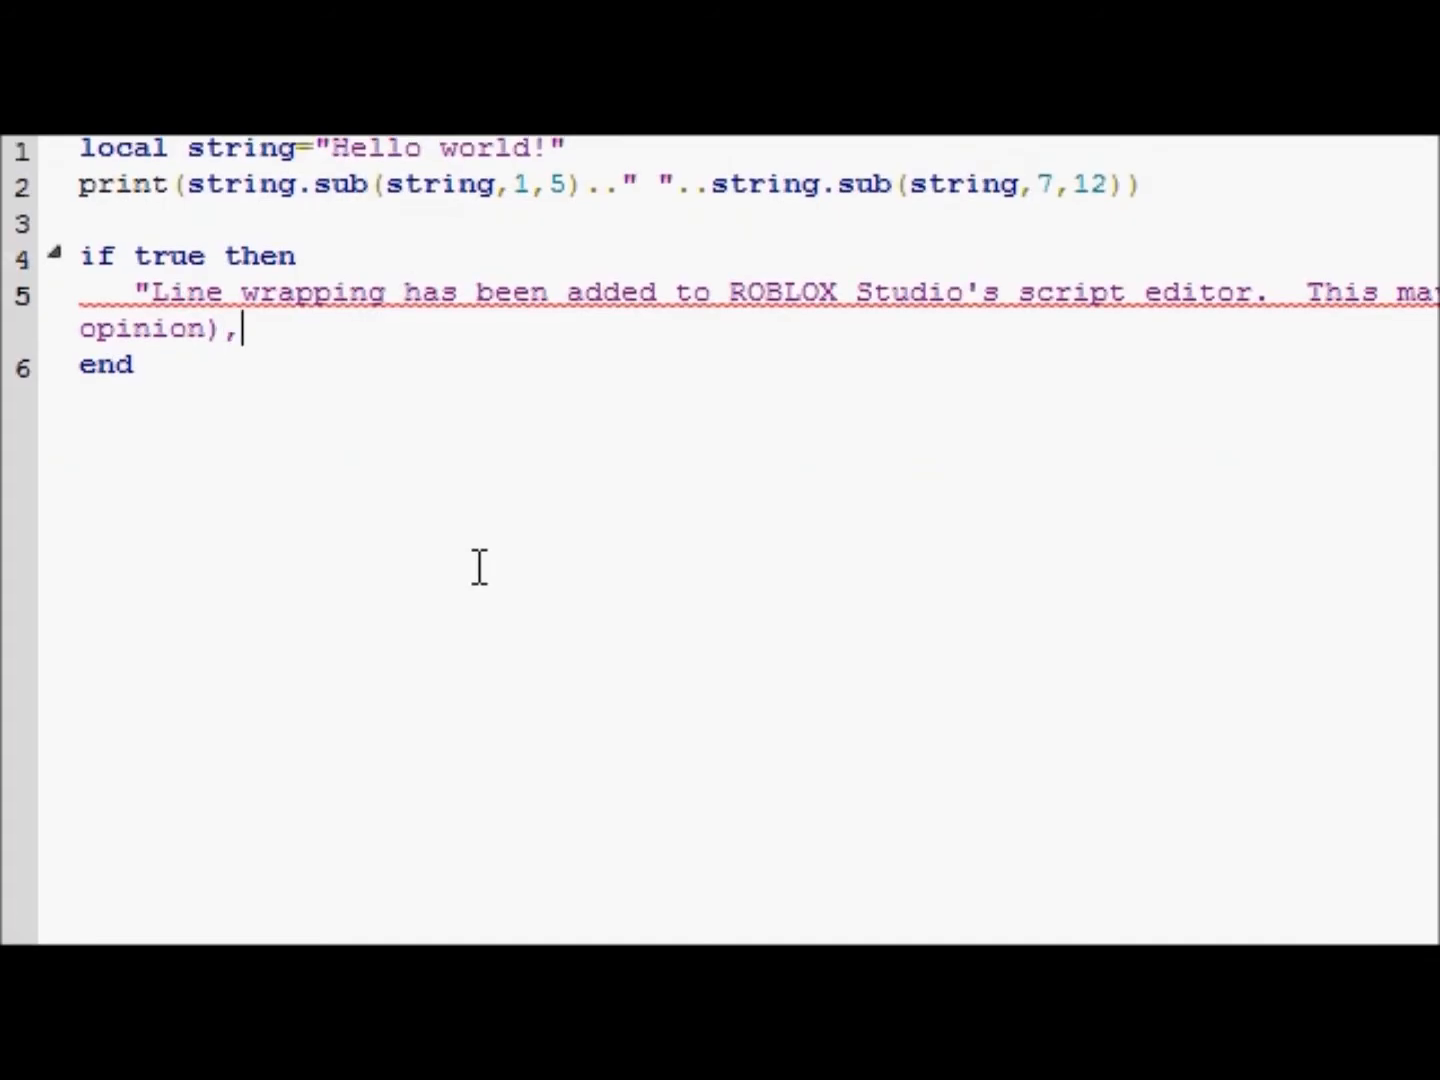
type("but it i")
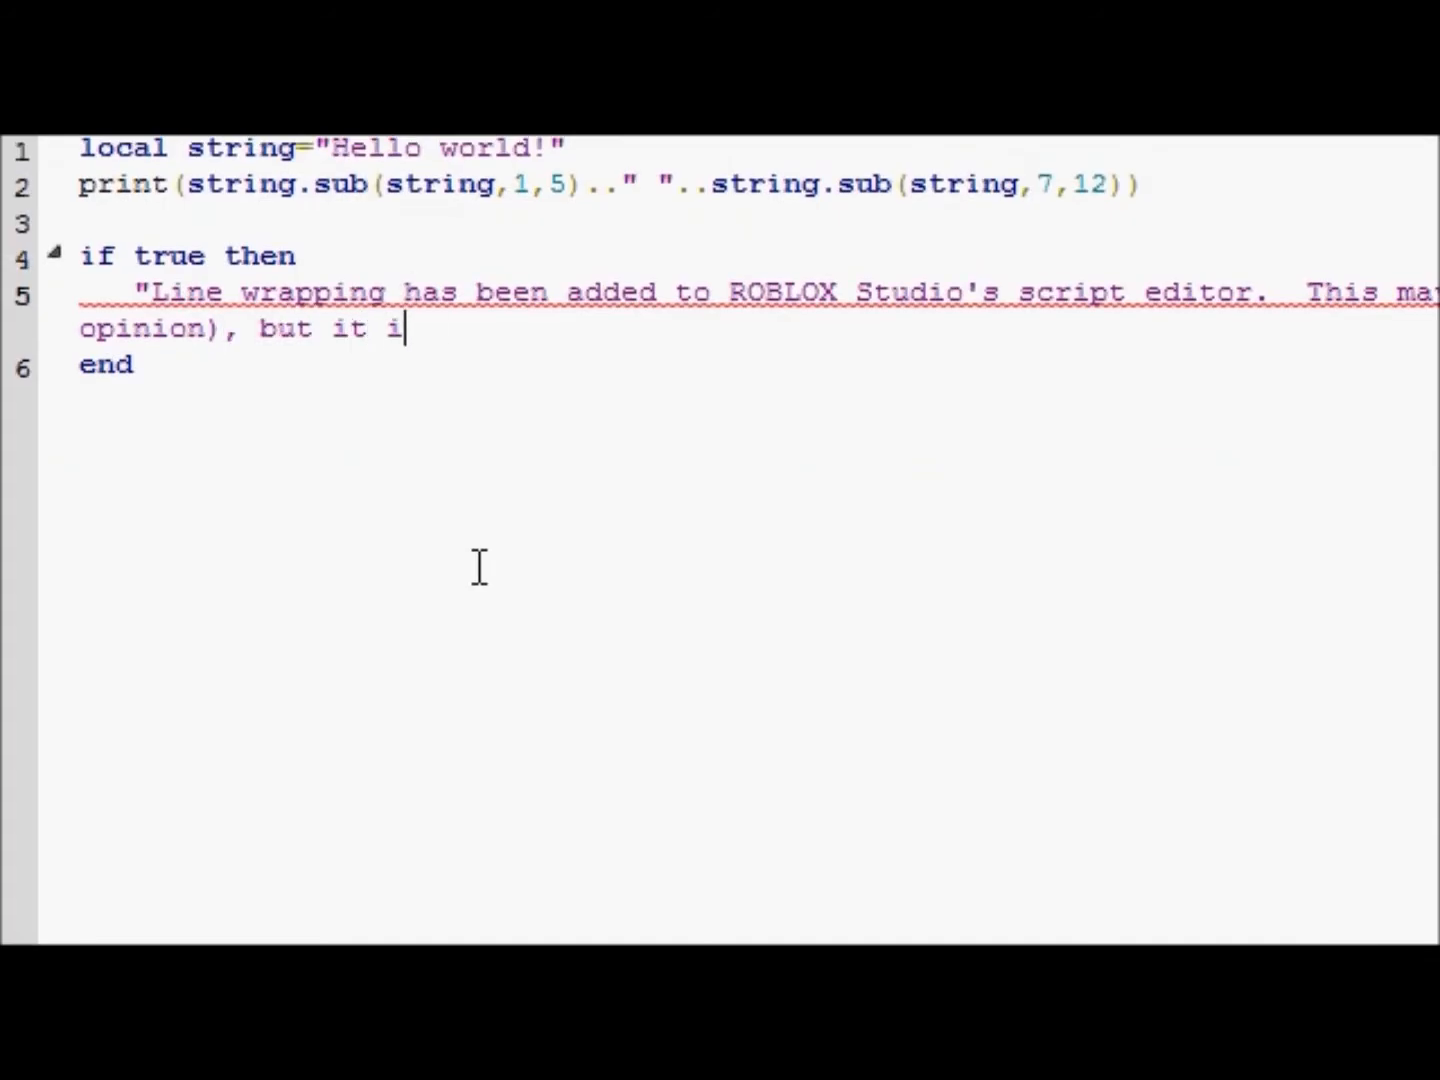
type("s here nonetheles")
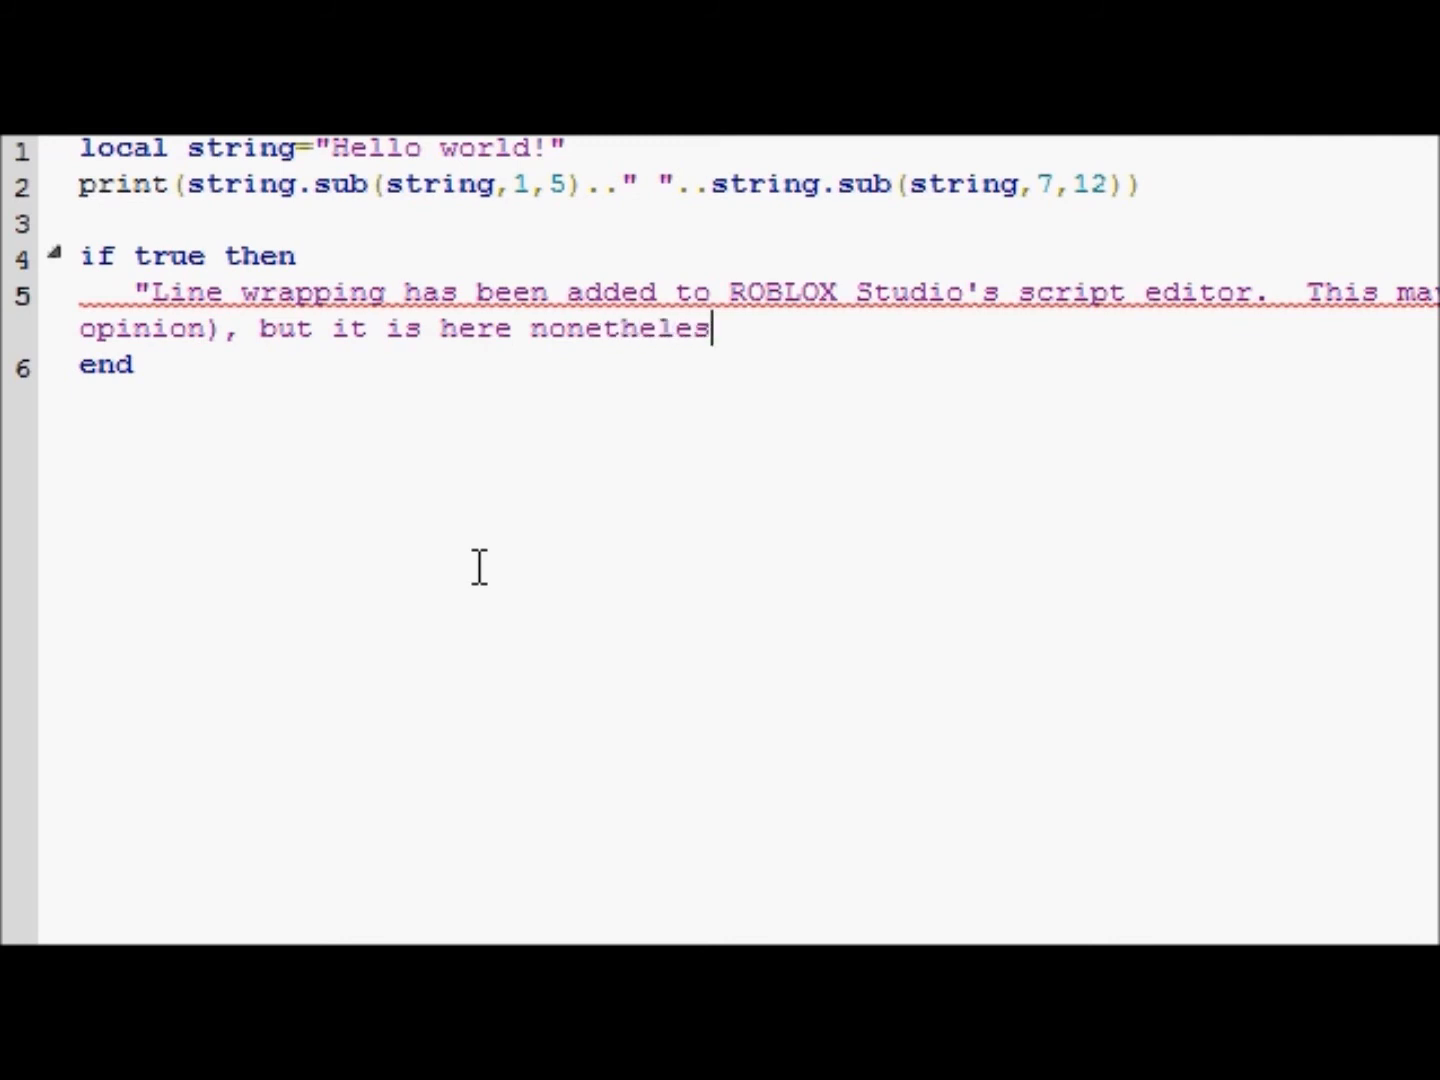
type(".\"")
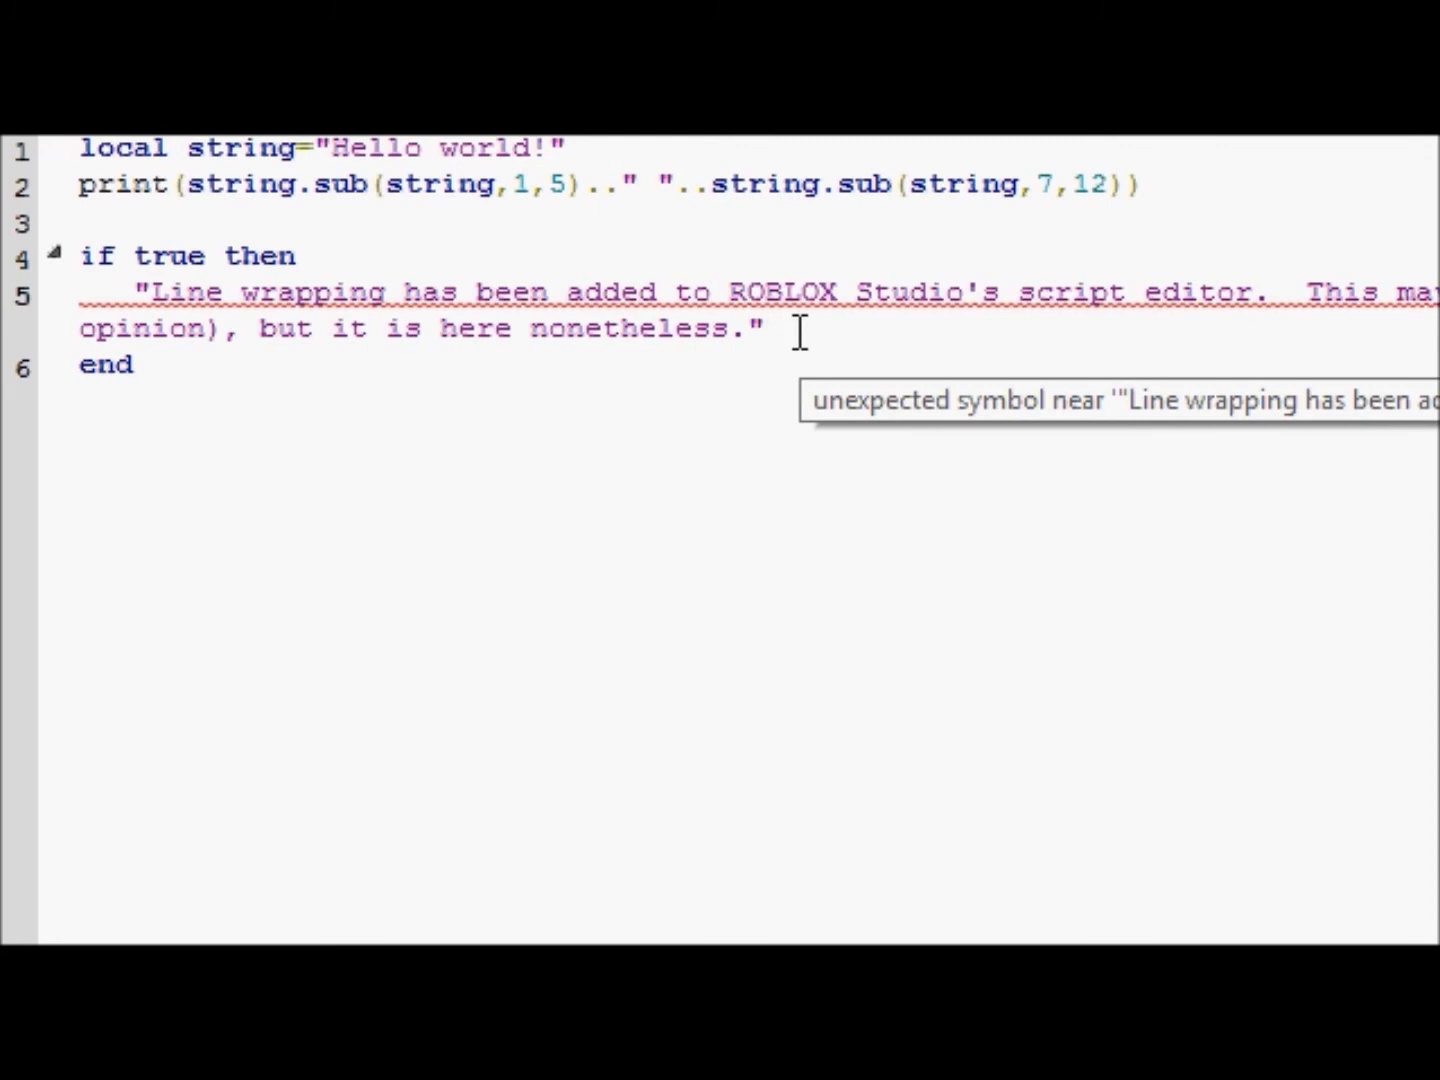
mouse_move(510, 270)
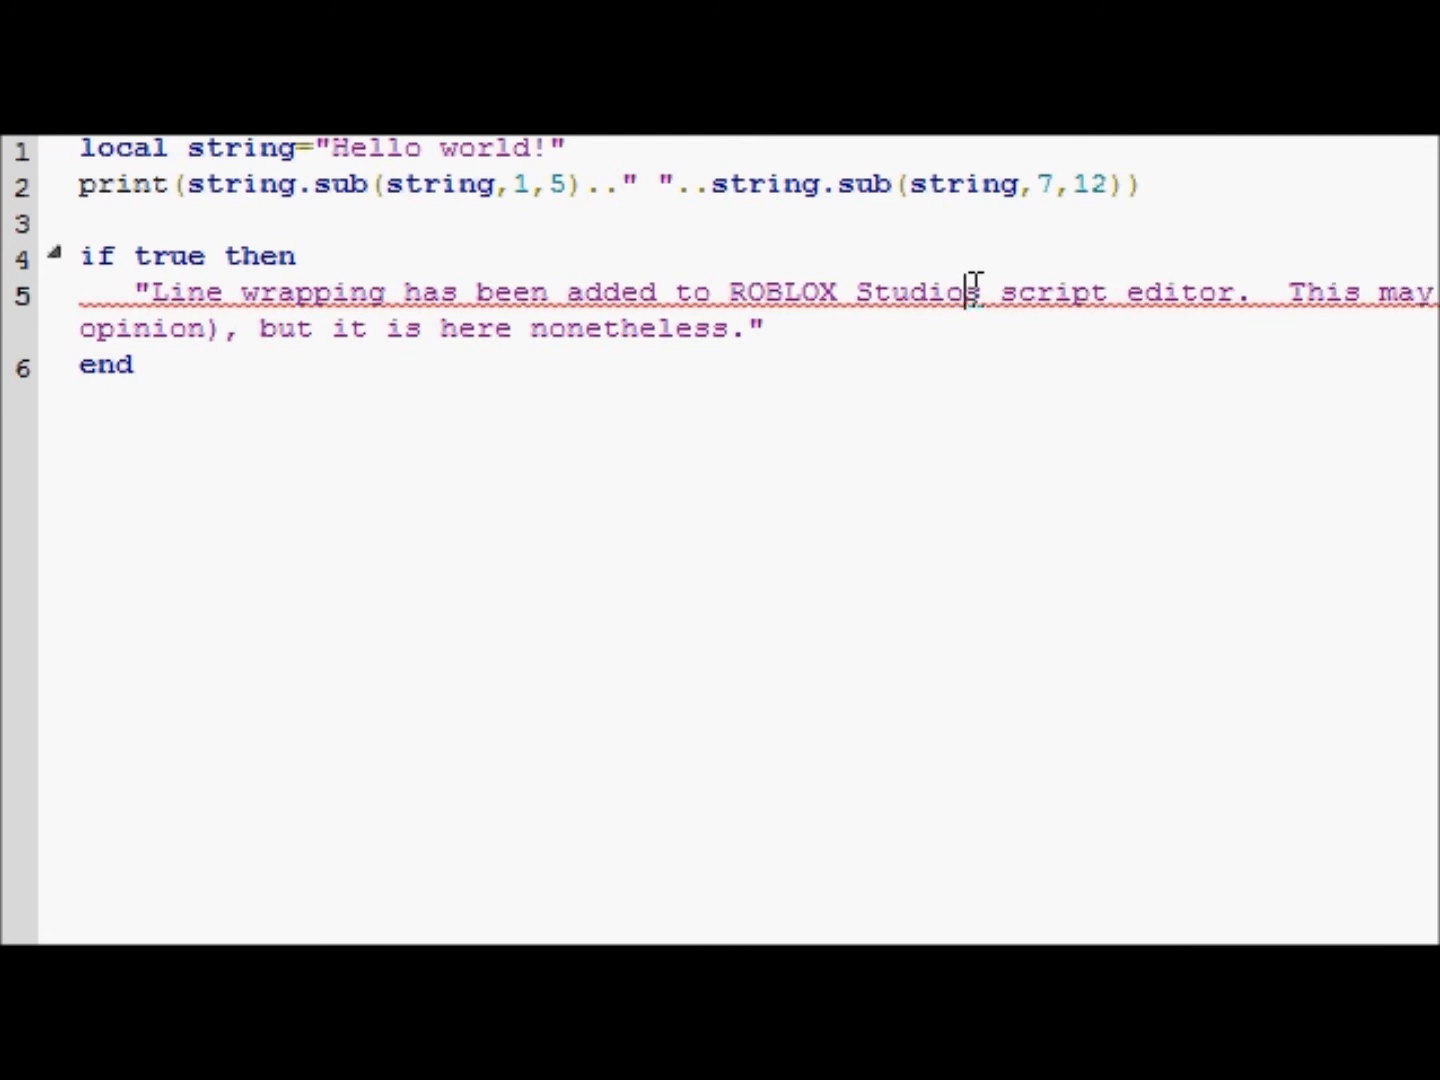
type("'")
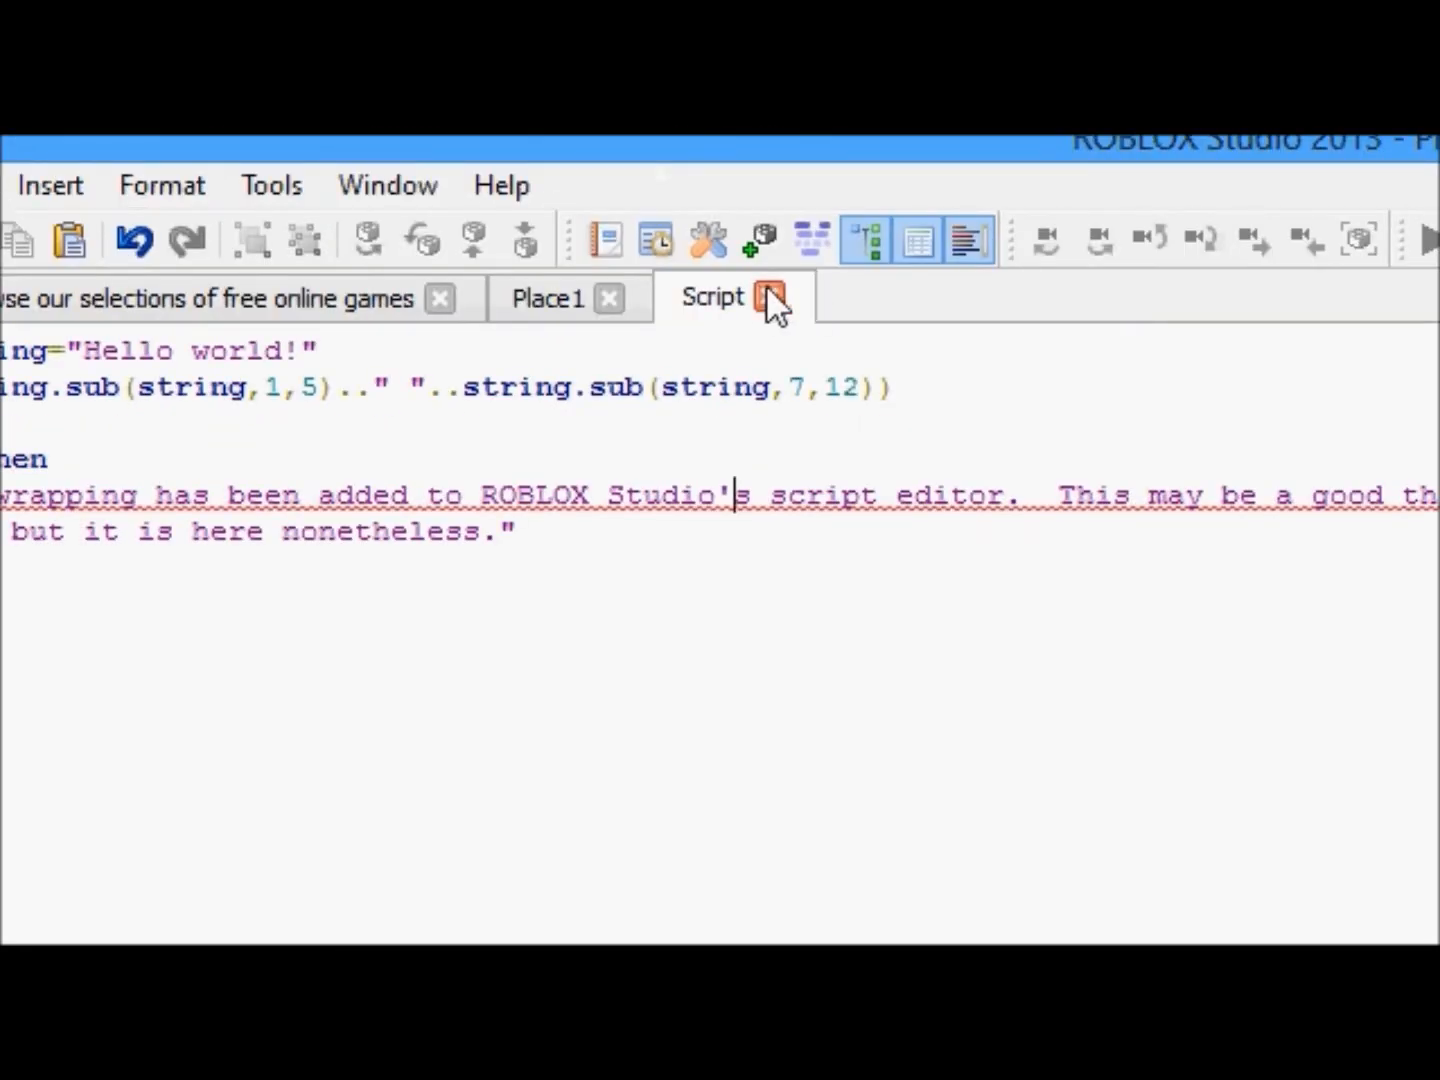
mouse_move(770, 297)
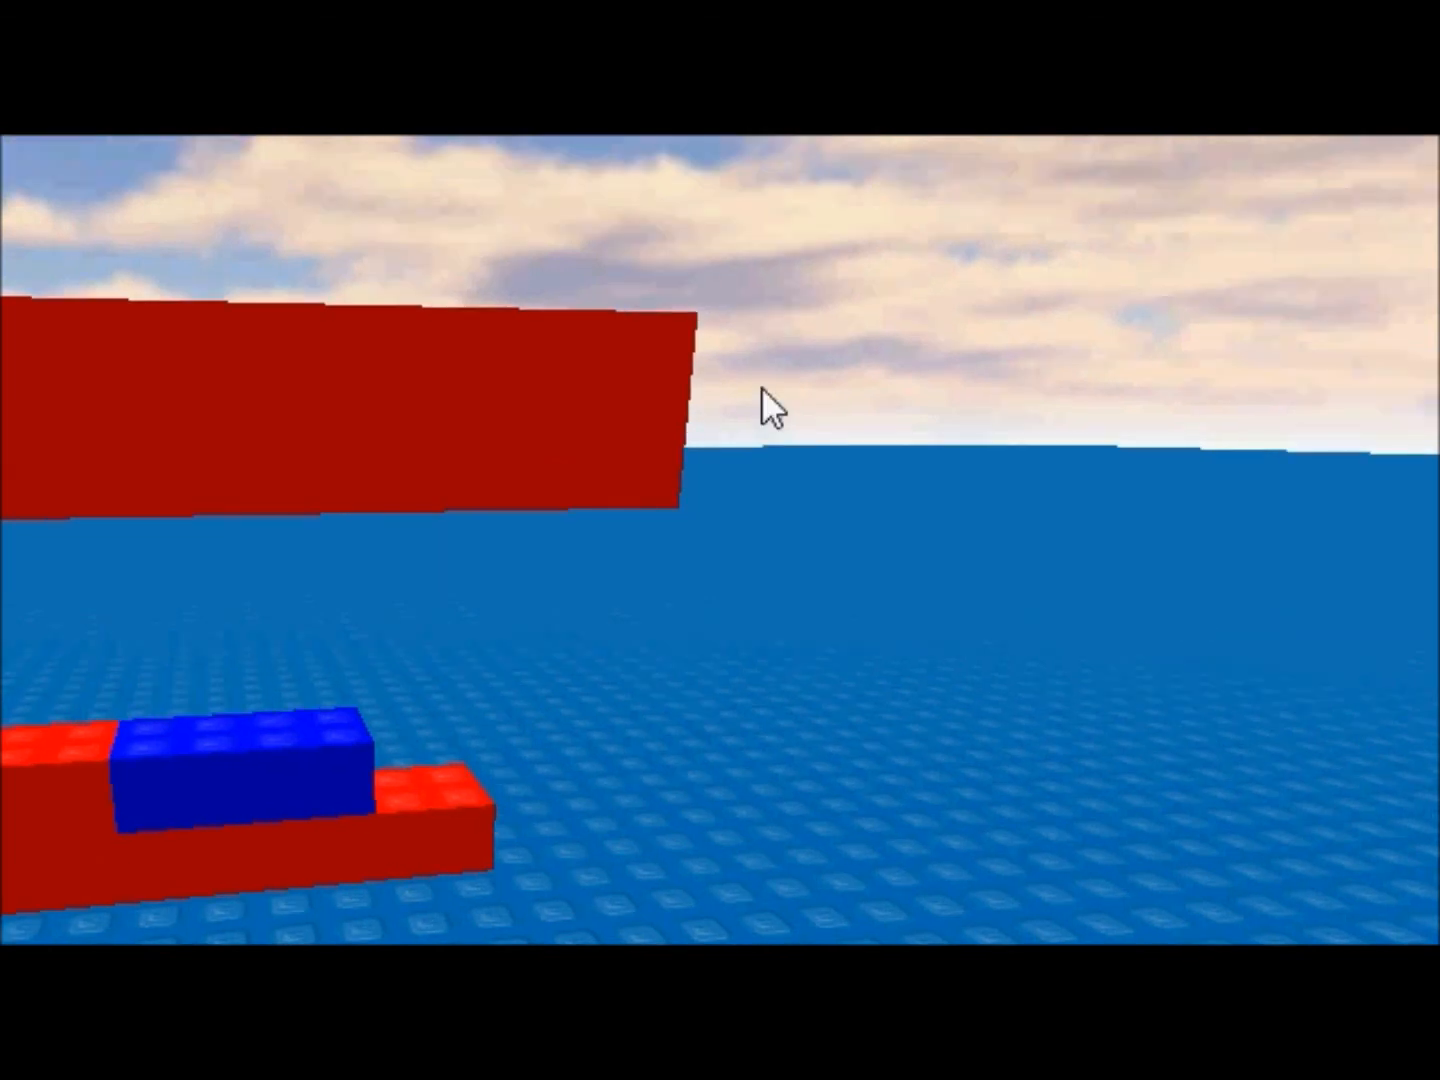
mouse_move(945, 445)
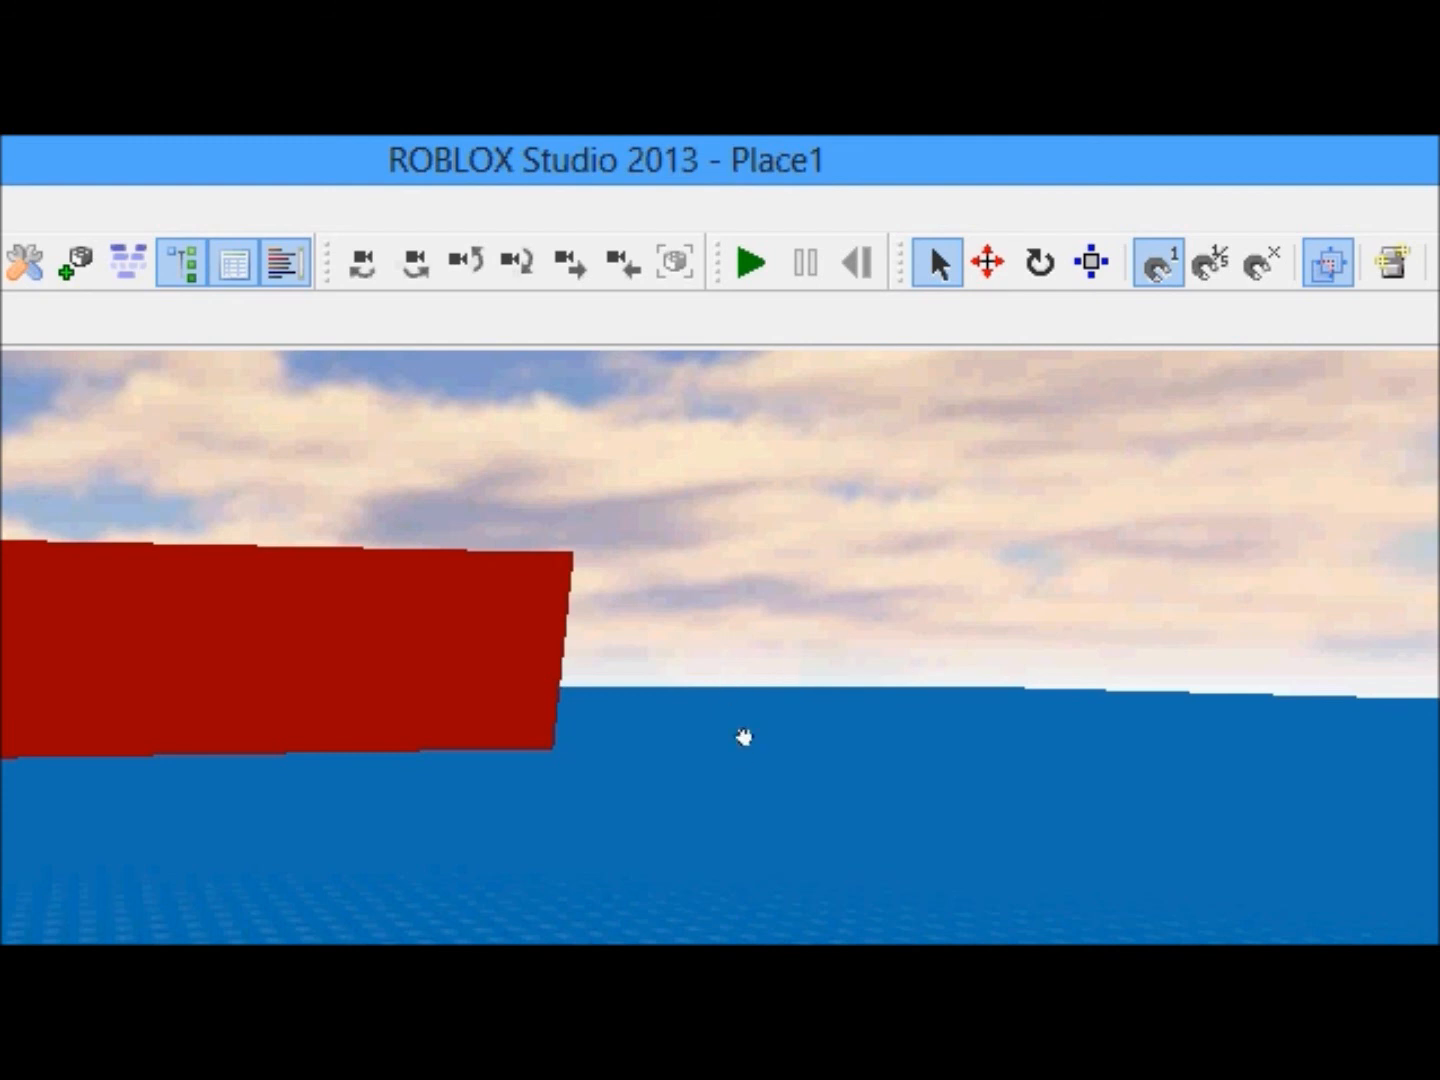
mouse_move(755, 685)
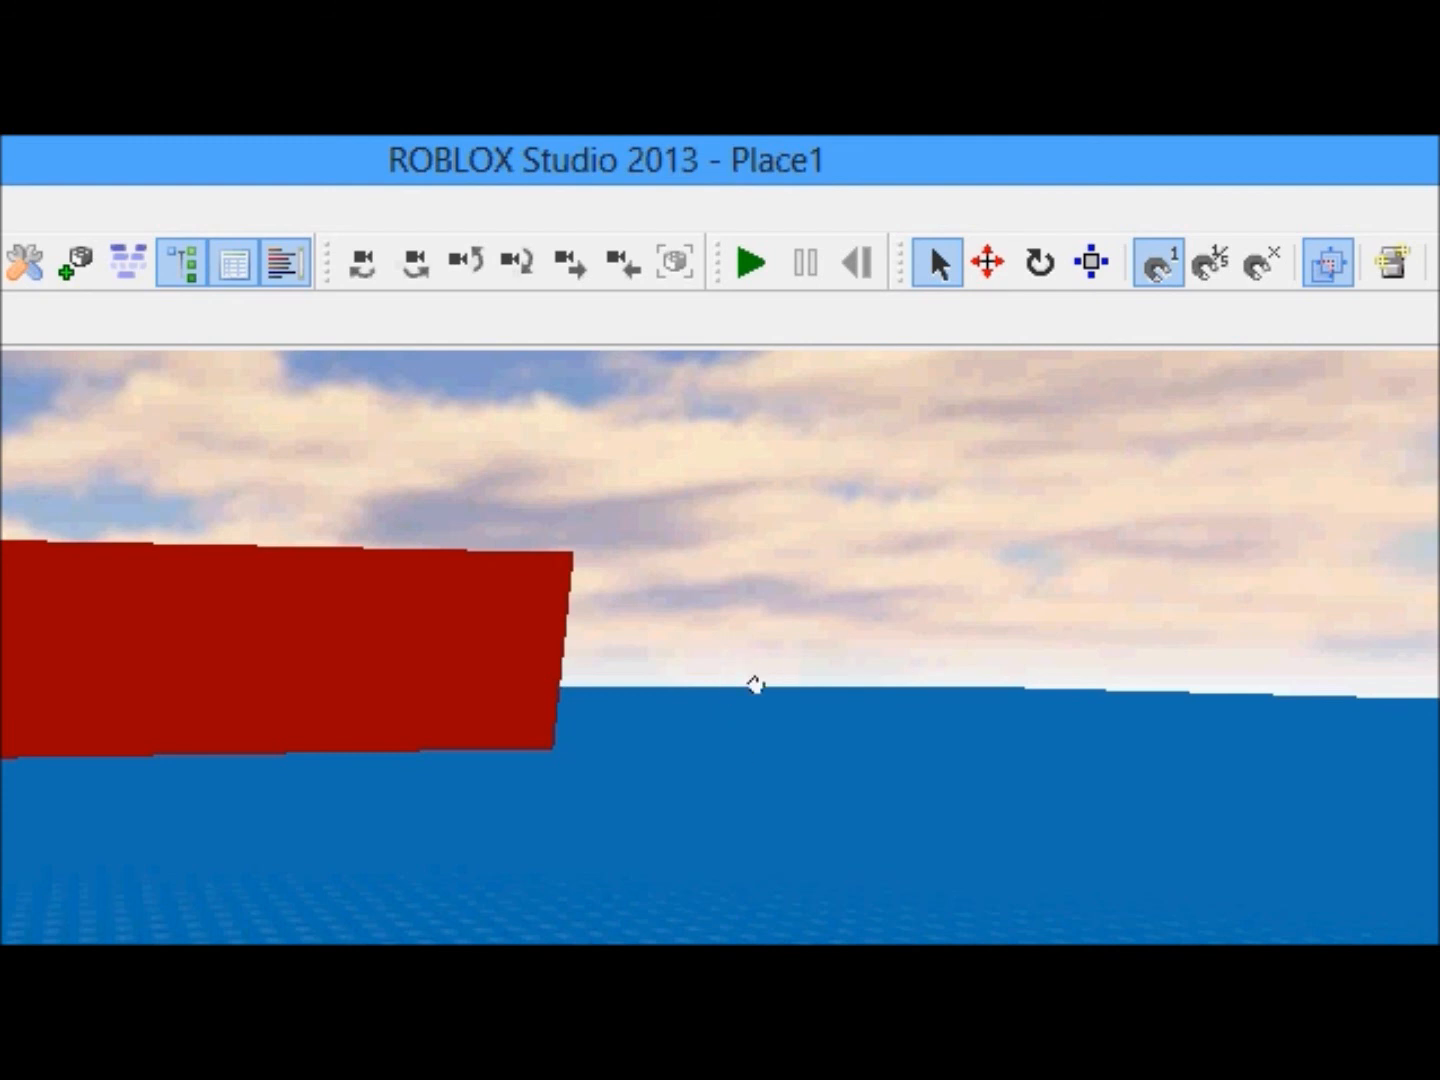